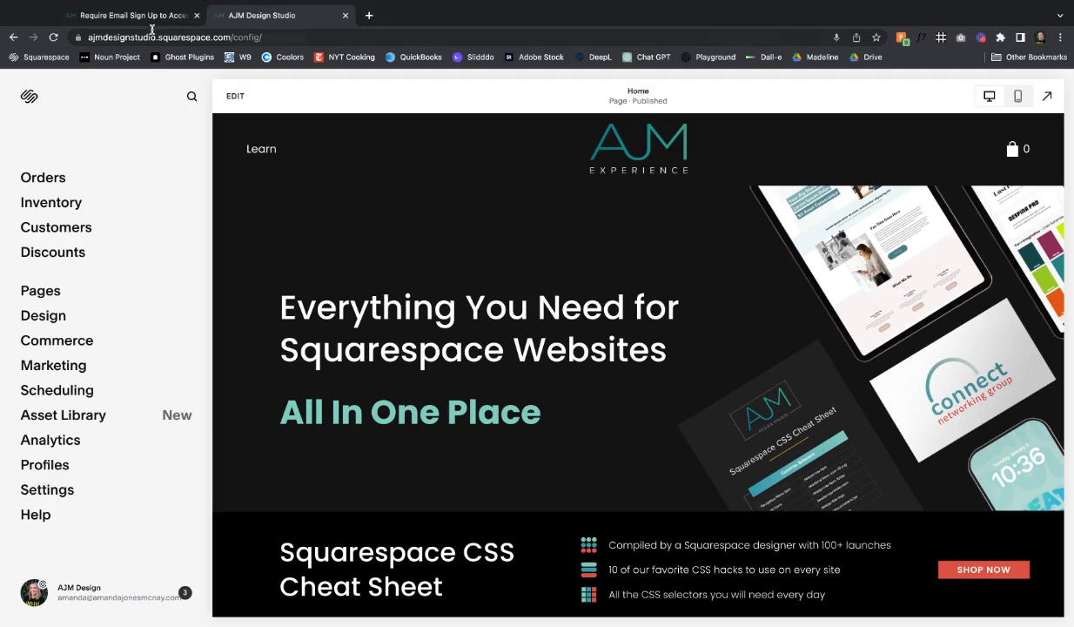
# - Glance at the email sign-up tutorial article, then return to the Squarespace dashboard
pyautogui.click(130, 15)
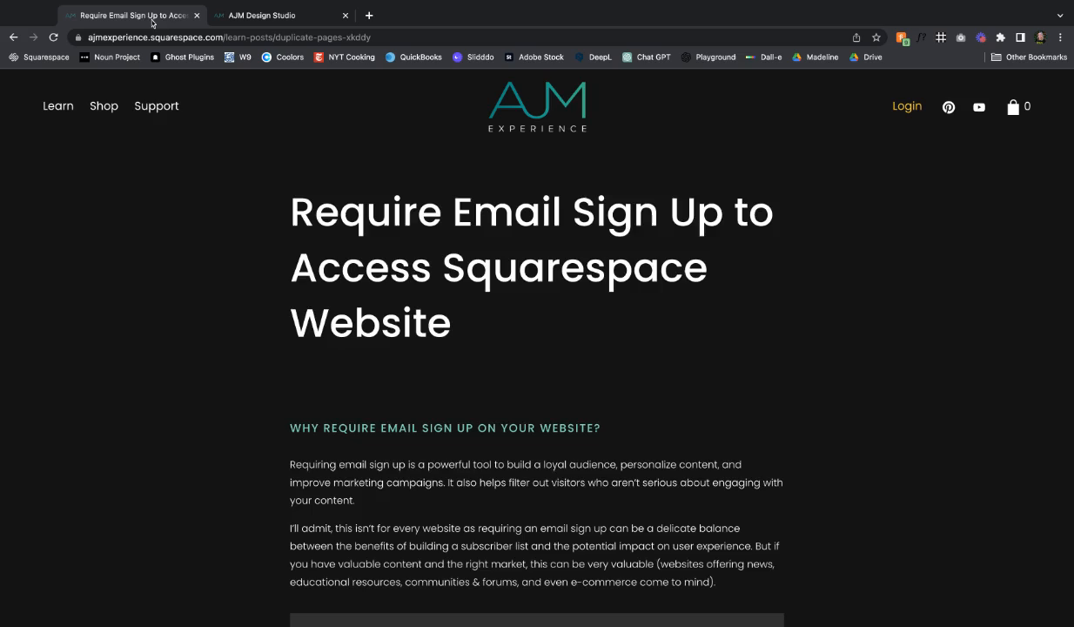
pyautogui.scroll(-3)
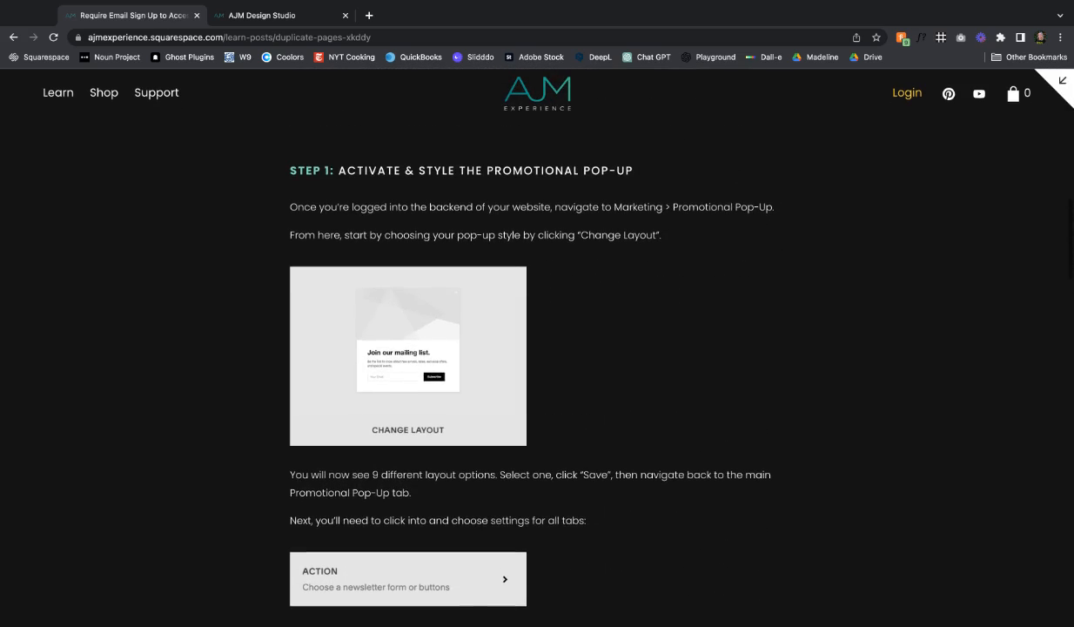
pyautogui.click(278, 15)
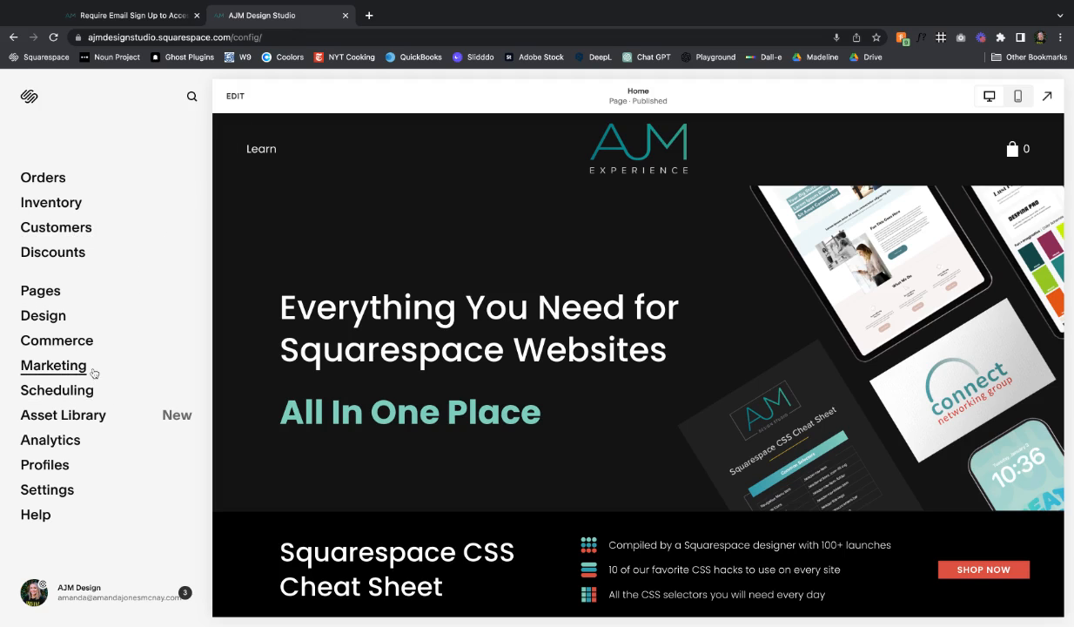
# - Go to Marketing > Promotional Pop-Up and browse the layouts, keeping the default mailing-list layout
pyautogui.click(53, 365)
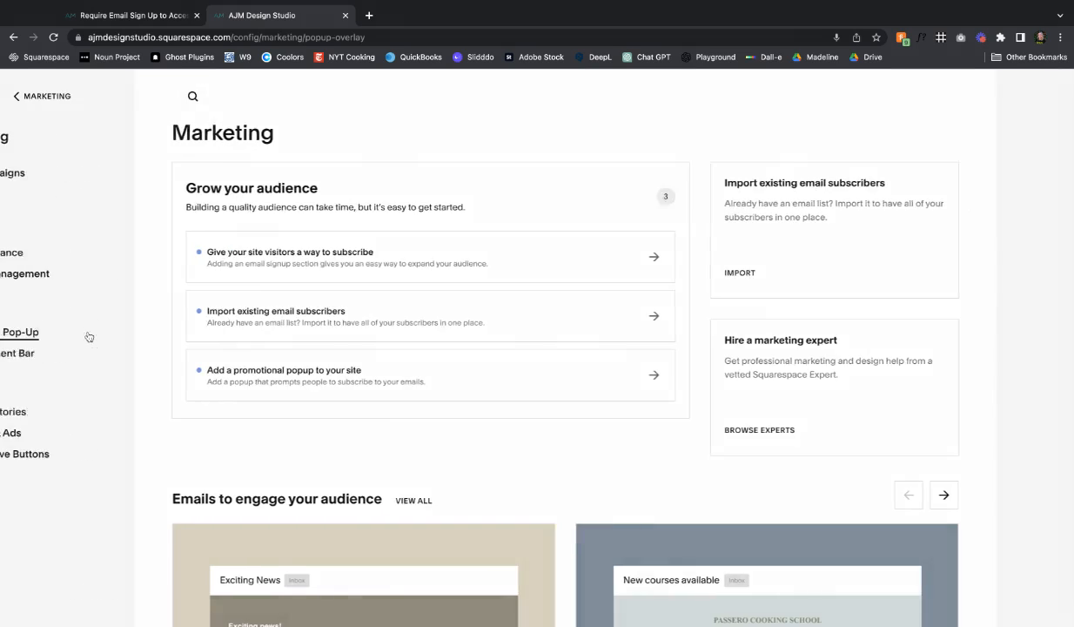
pyautogui.click(20, 331)
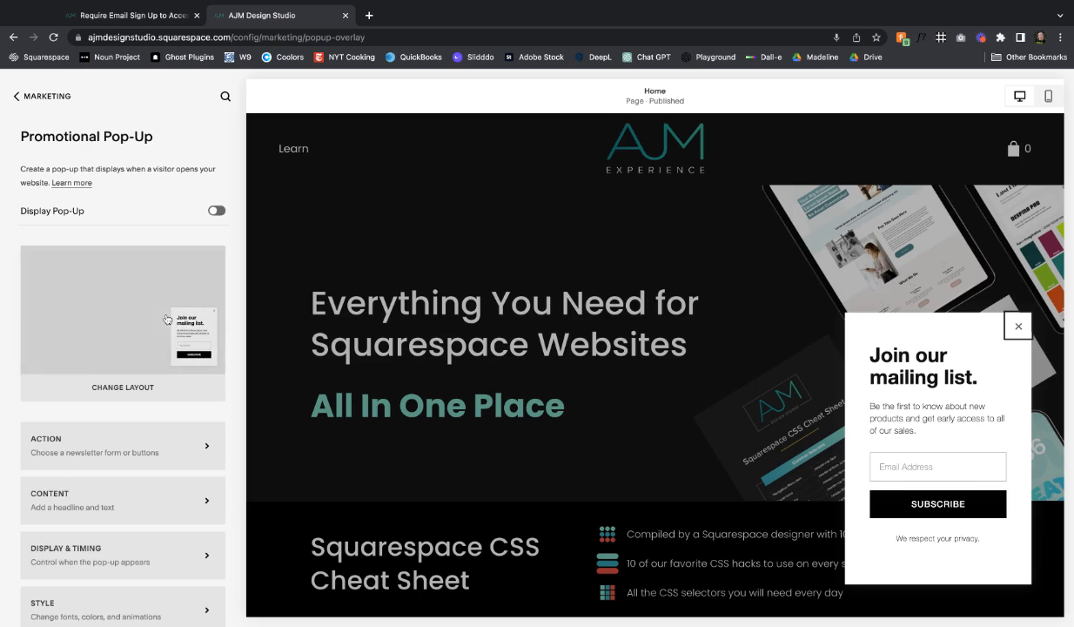
pyautogui.click(122, 387)
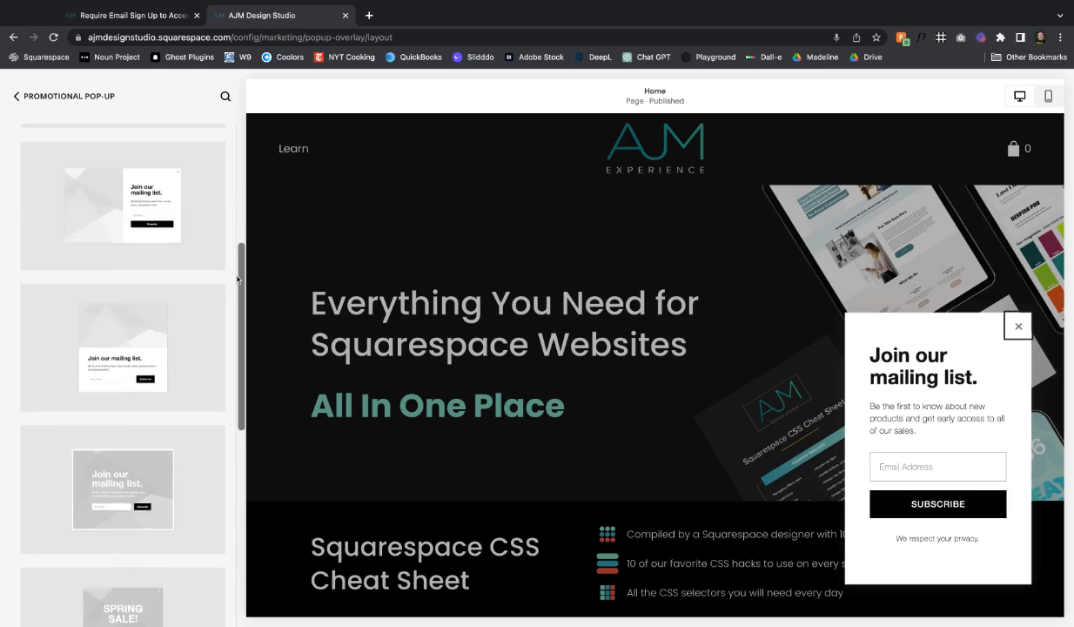
pyautogui.scroll(-3)
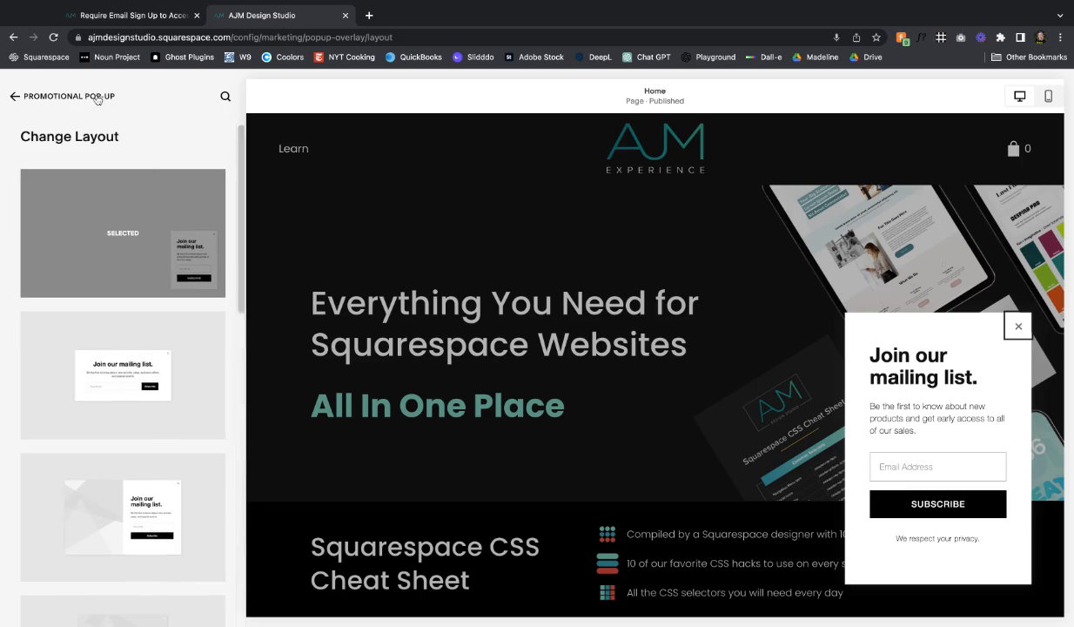
pyautogui.click(14, 96)
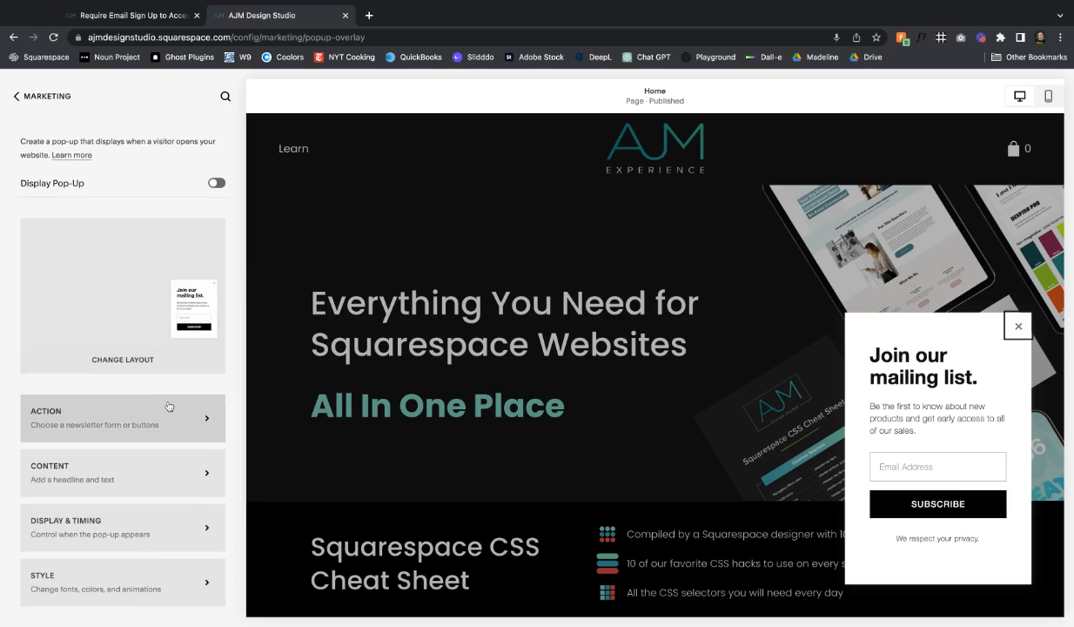
# - Review the pop-up's Action newsletter goal and the available storage services
pyautogui.click(122, 418)
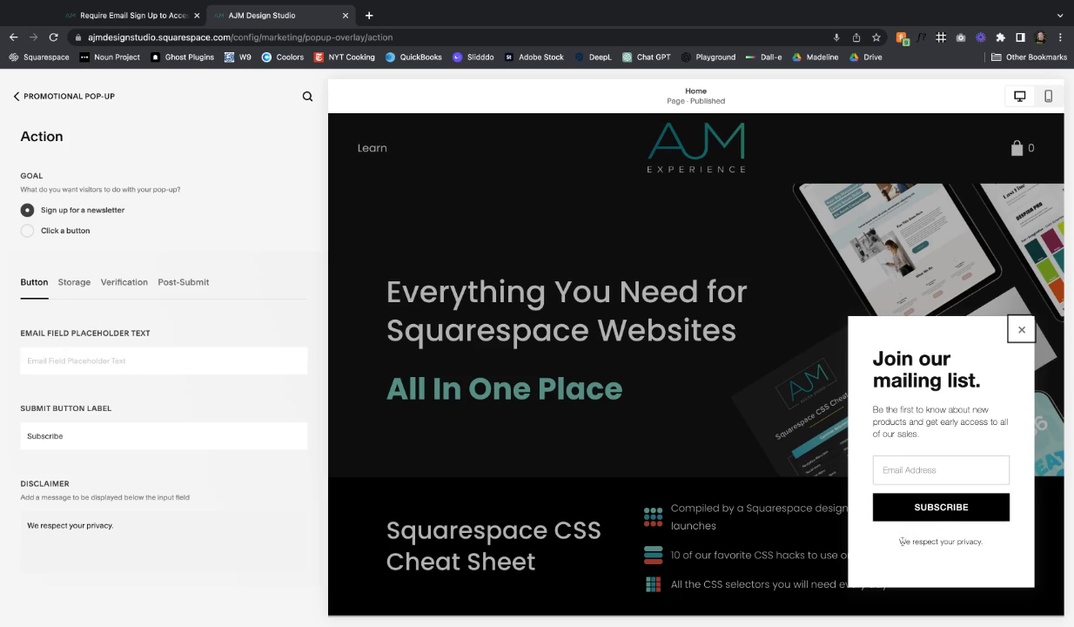
pyautogui.moveTo(86, 305)
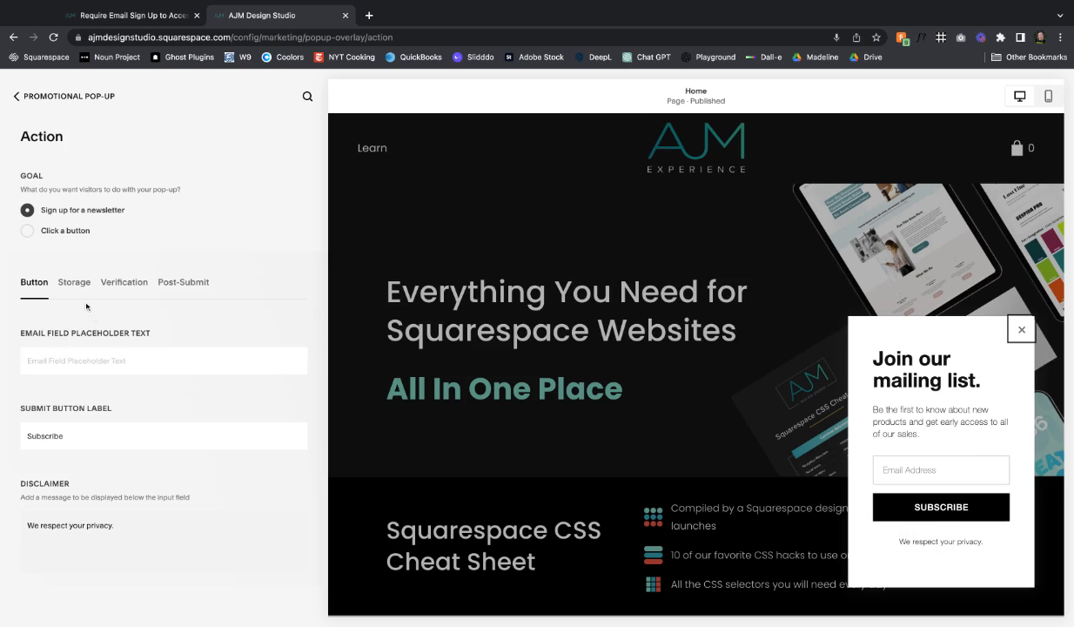
pyautogui.click(940, 470)
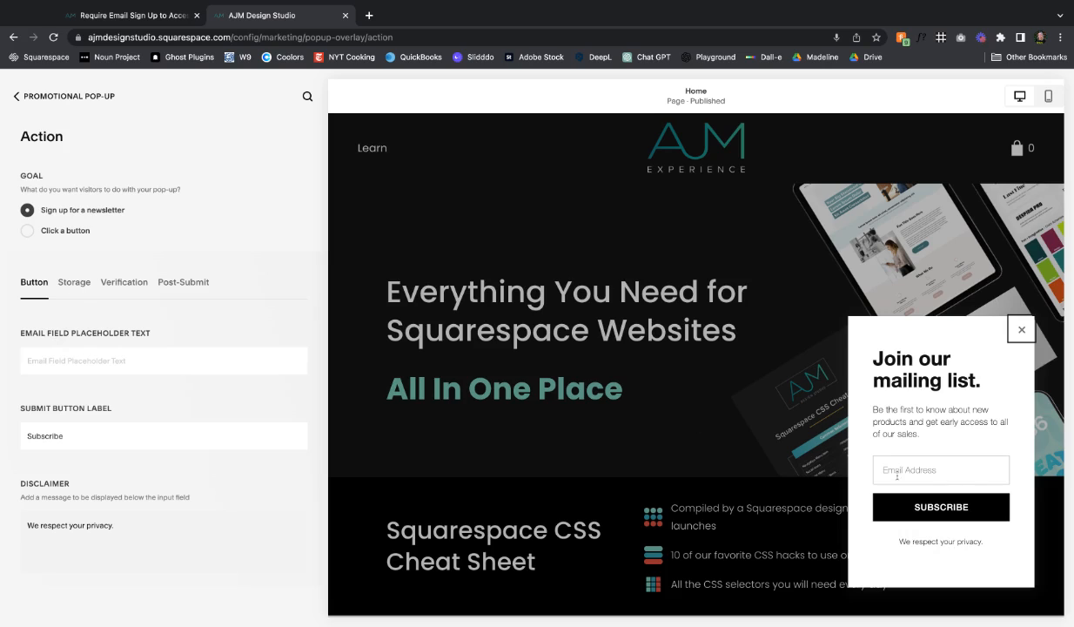
pyautogui.click(74, 282)
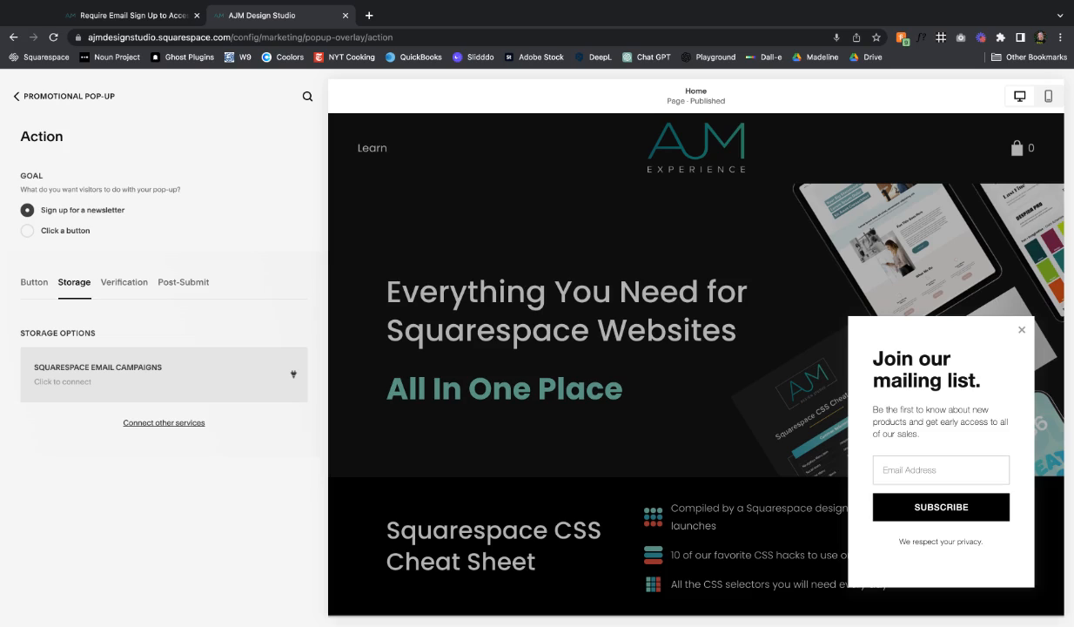
pyautogui.click(164, 422)
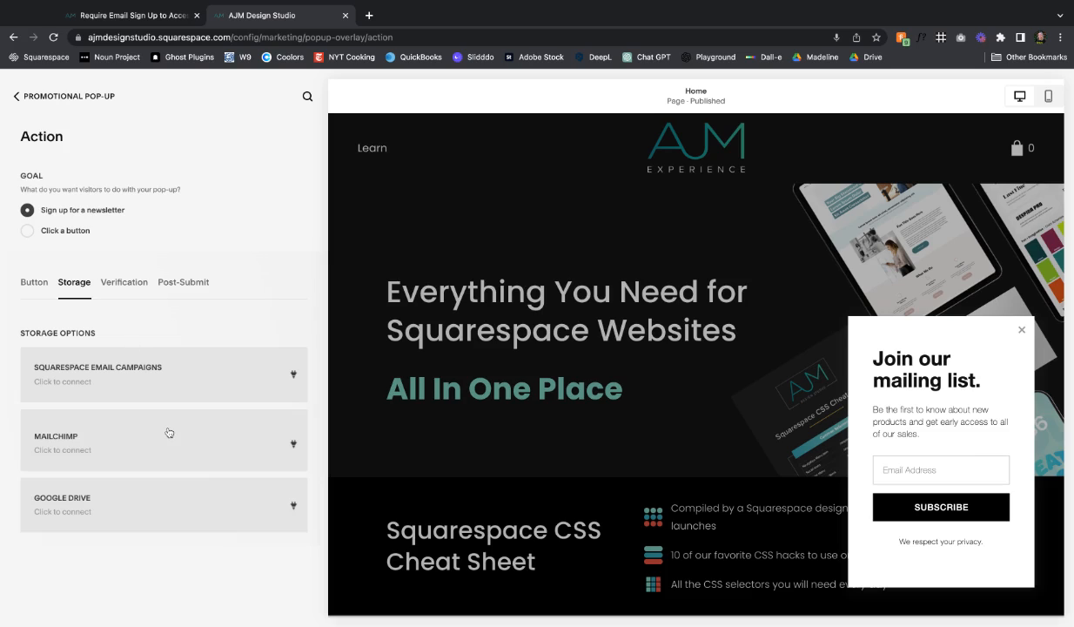
pyautogui.moveTo(12, 424)
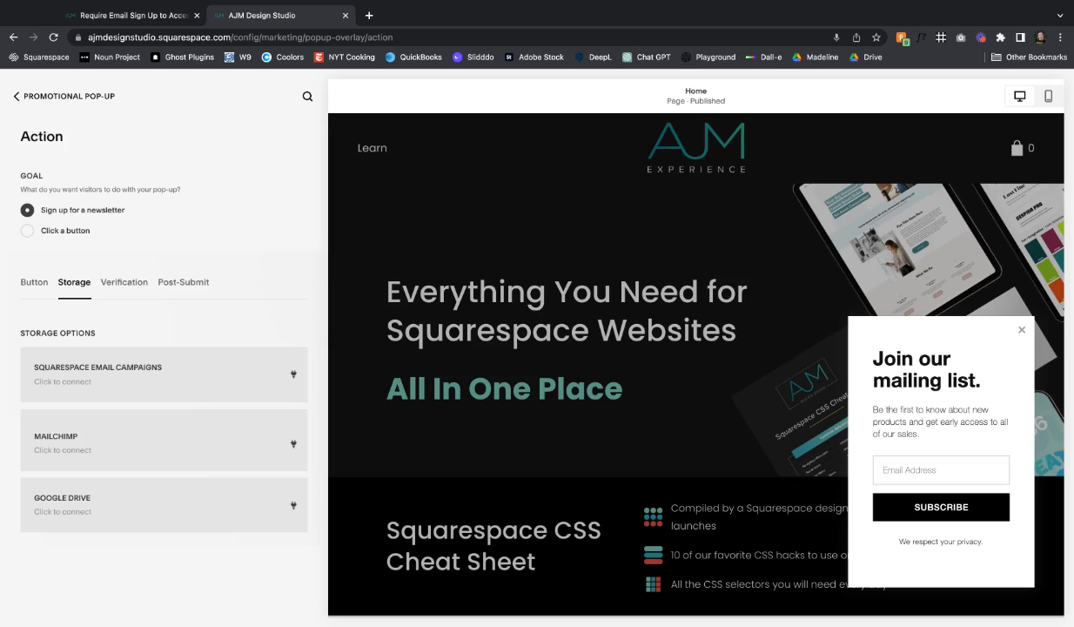
# - Look through the sign-up verification options, then return to the tutorial article
pyautogui.click(123, 282)
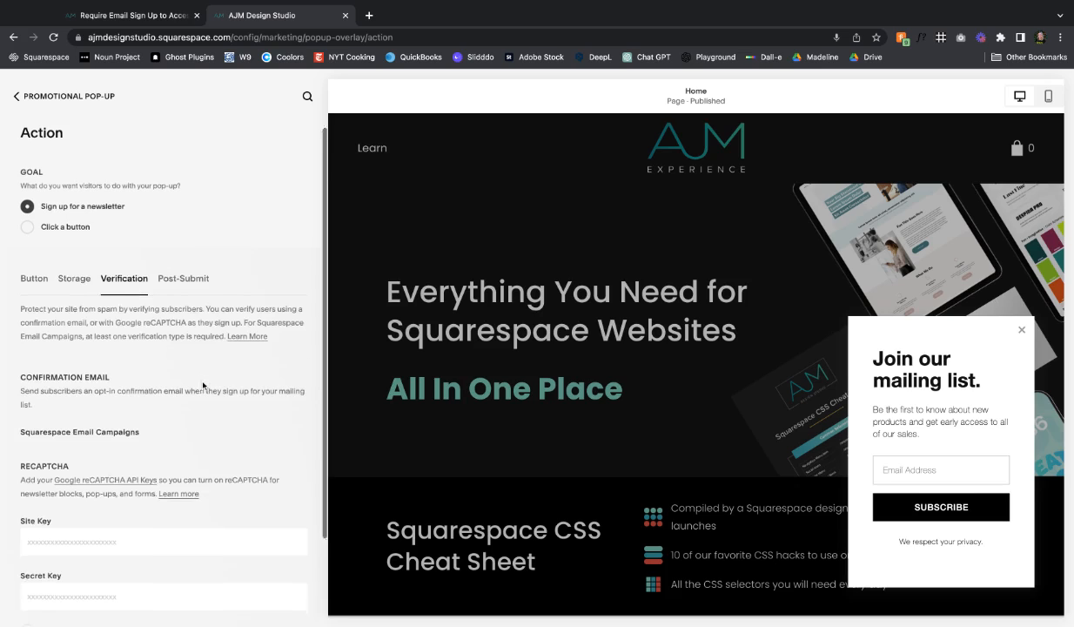
pyautogui.scroll(-3)
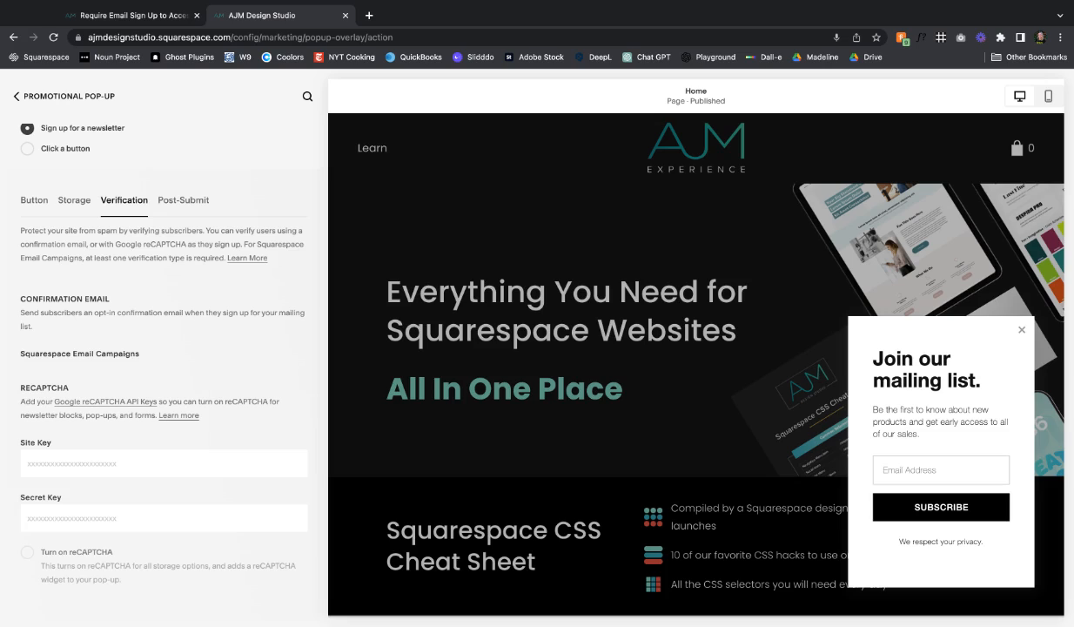
pyautogui.moveTo(107, 426)
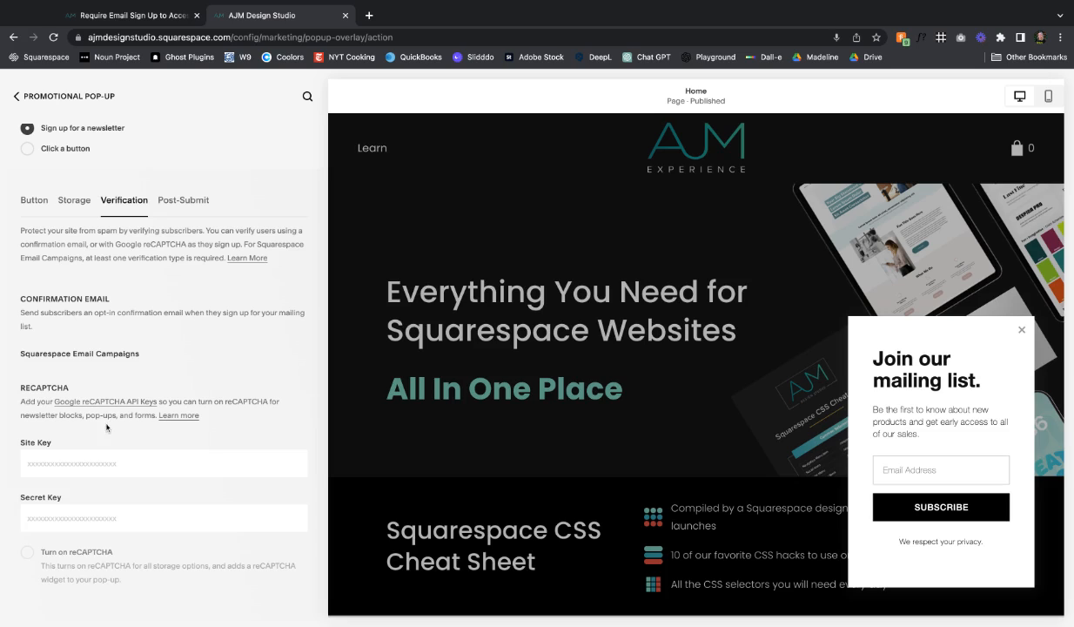
pyautogui.moveTo(166, 396)
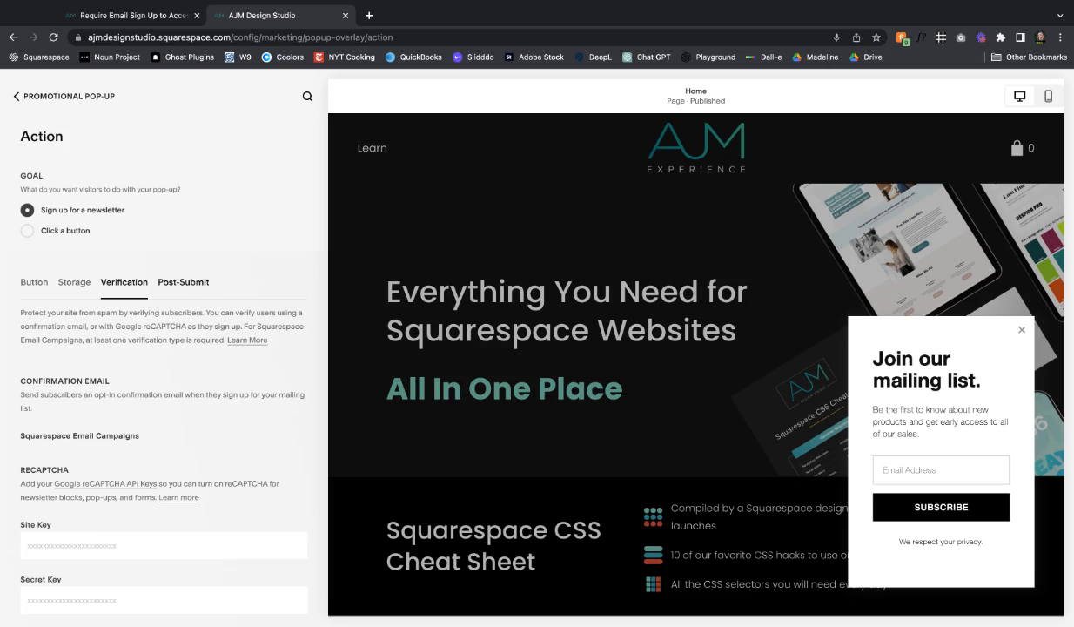
pyautogui.click(183, 281)
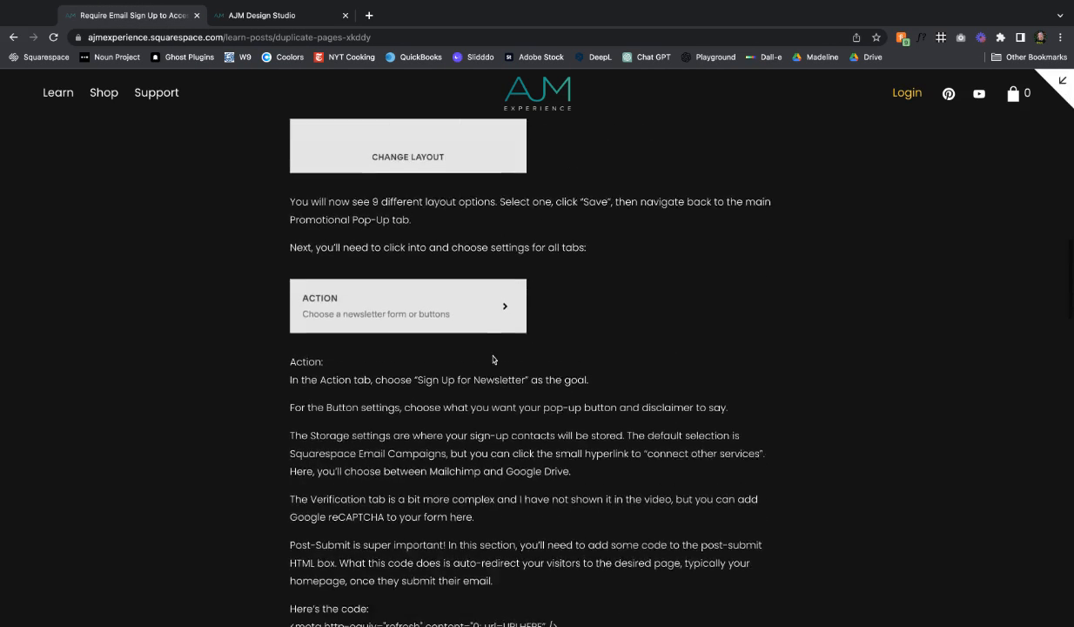
# - Select the tutorial's post-submit meta refresh redirect line for copying
pyautogui.scroll(-3)
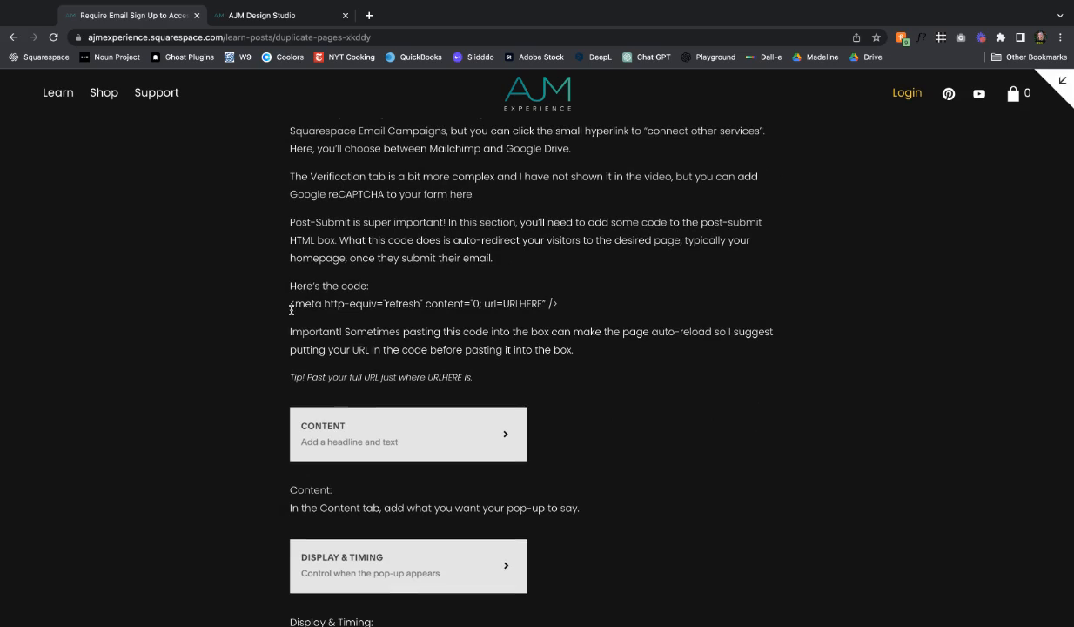
pyautogui.moveTo(292, 303); pyautogui.dragTo(557, 304)
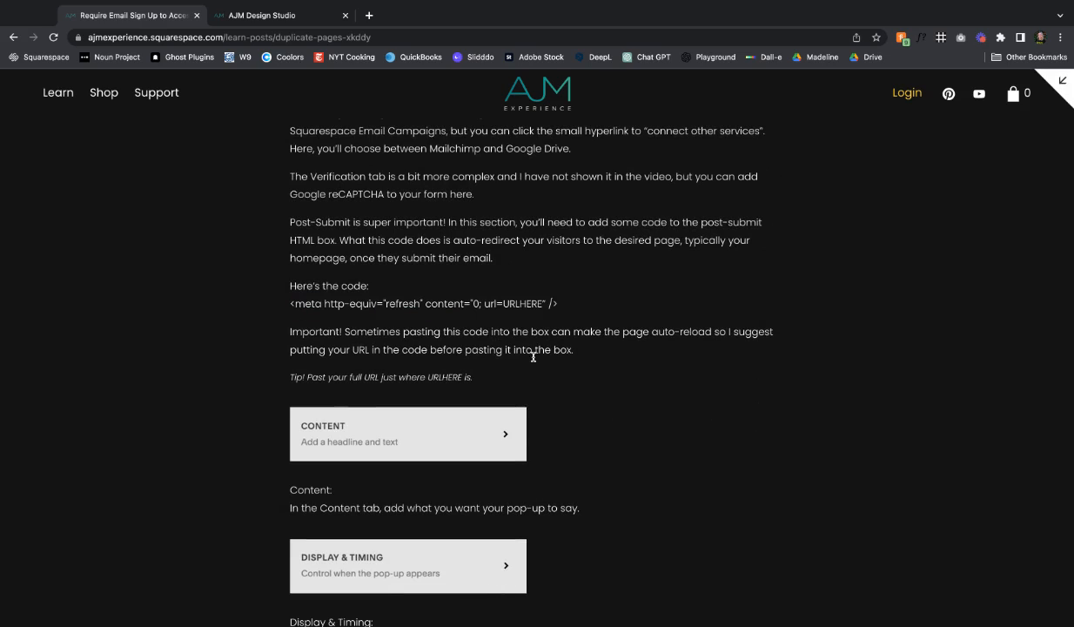
pyautogui.moveTo(511, 333)
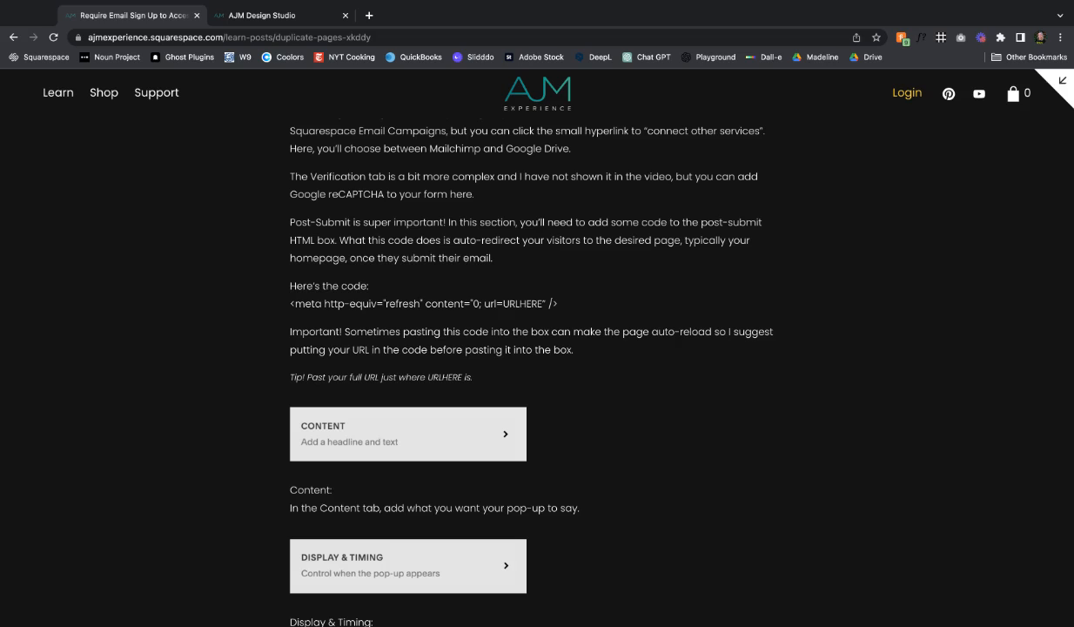
pyautogui.doubleClick(522, 303)
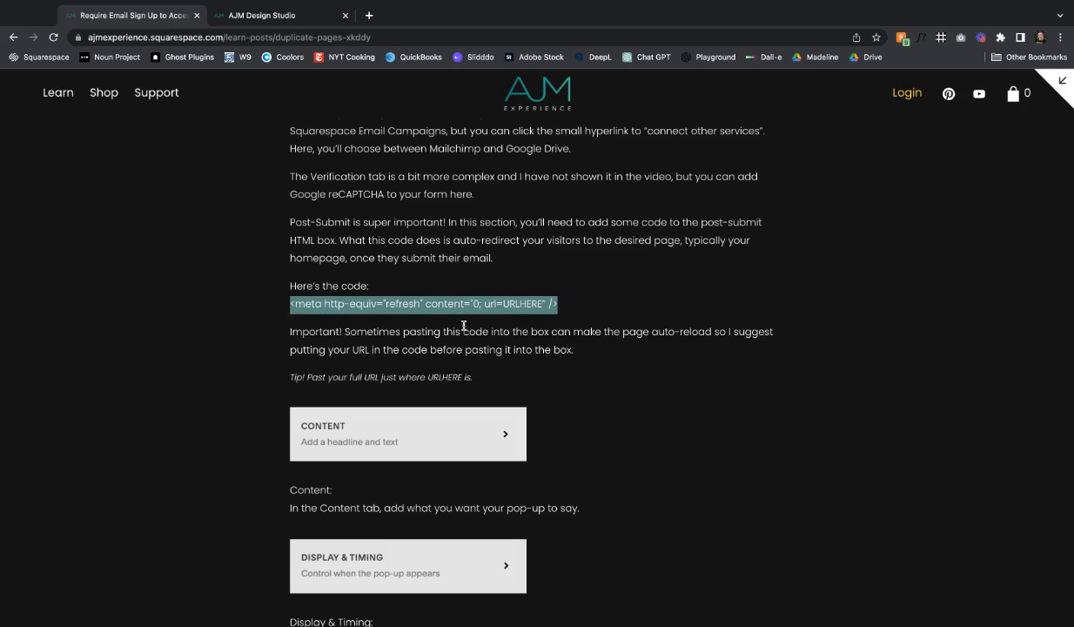
# - Paste the meta refresh tag into Post-Submit HTML with url ajmdesignstudio.squarespace.com
pyautogui.click(279, 15)
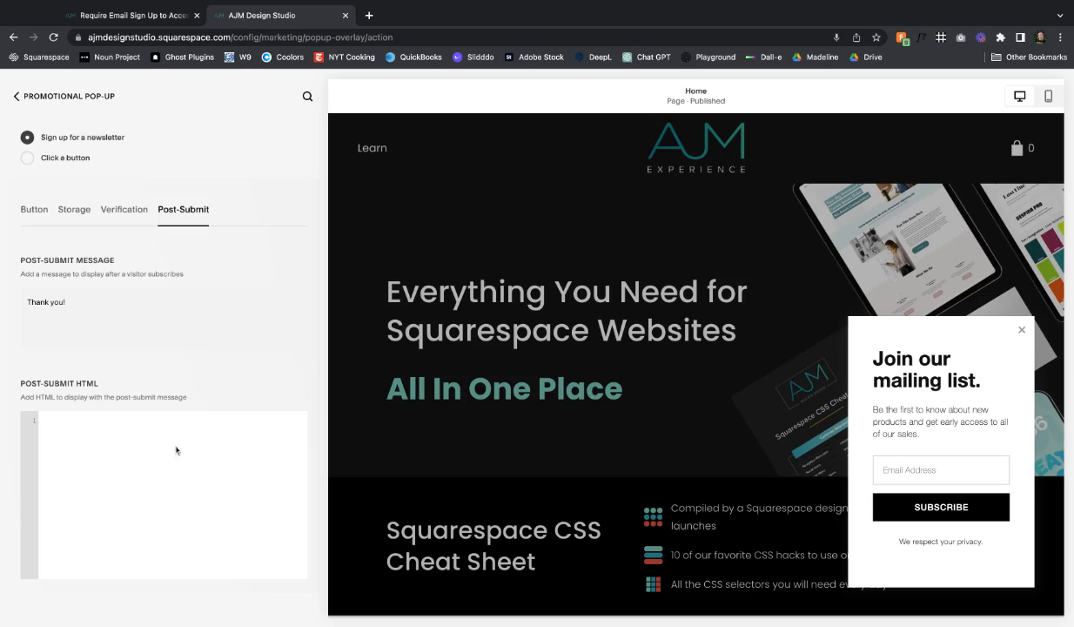
pyautogui.moveTo(212, 456)
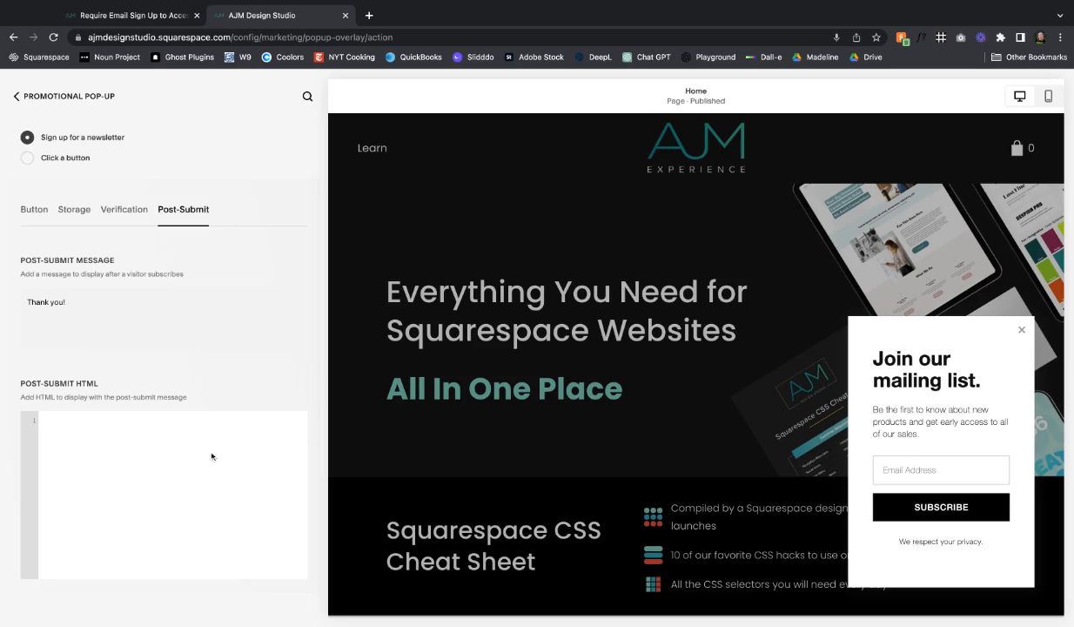
pyautogui.write('<meta http-equiv="refresh" content="0; url=URLHERE" />')
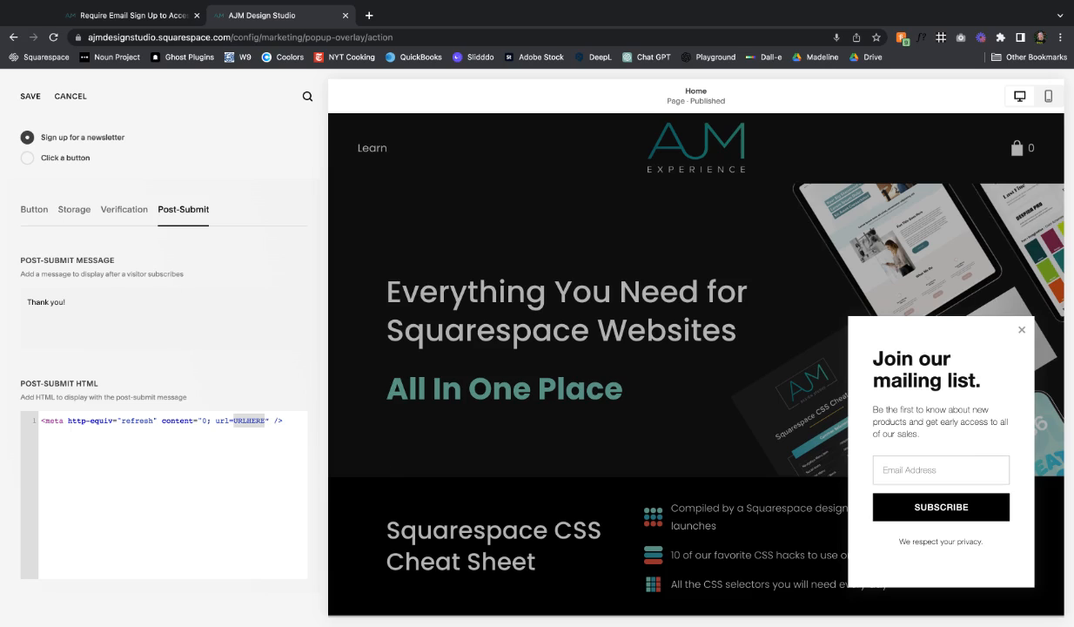
pyautogui.write('ajm')
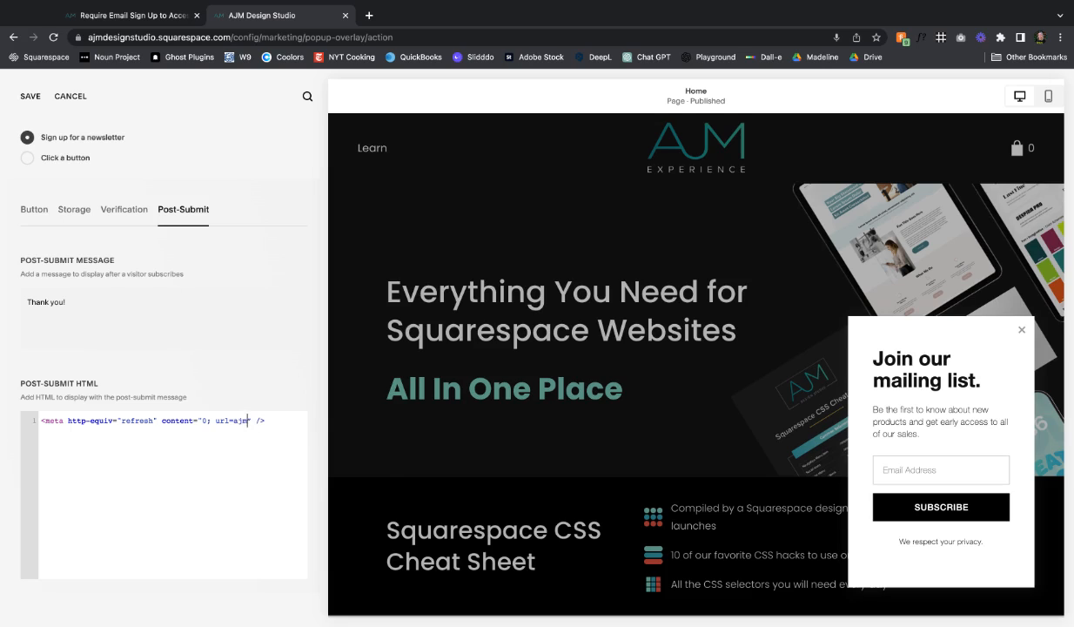
pyautogui.write('designst')
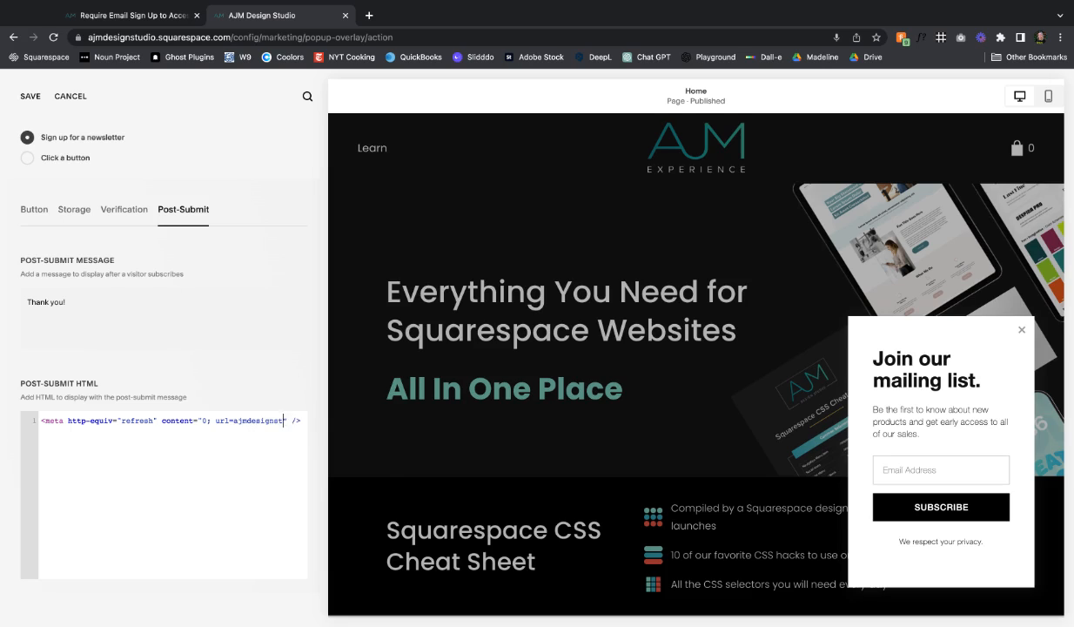
pyautogui.write('udio.')
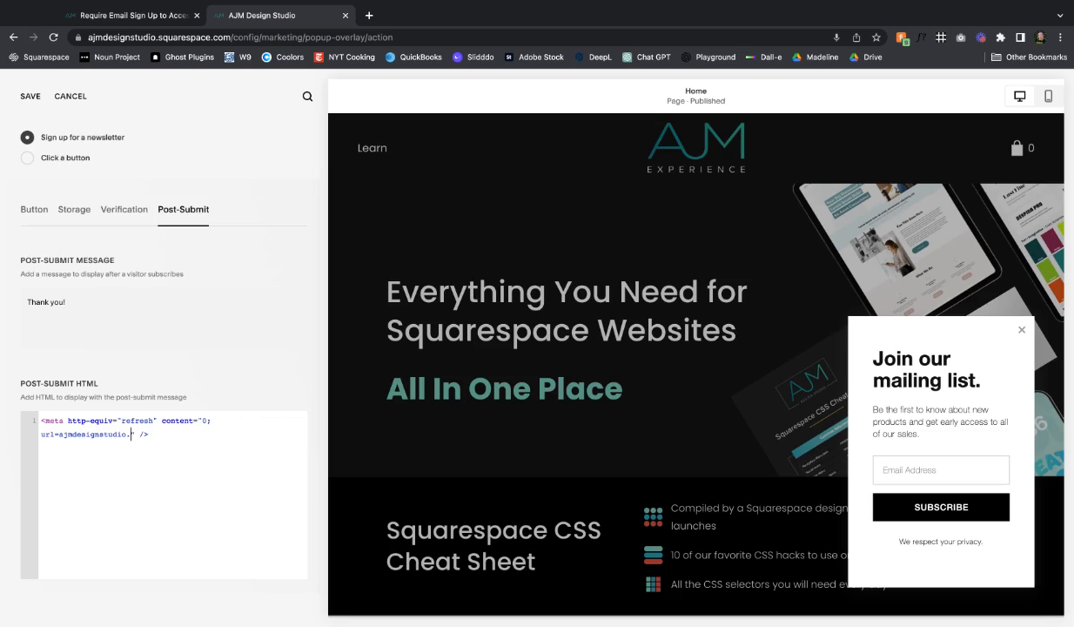
pyautogui.write('squarespace.')
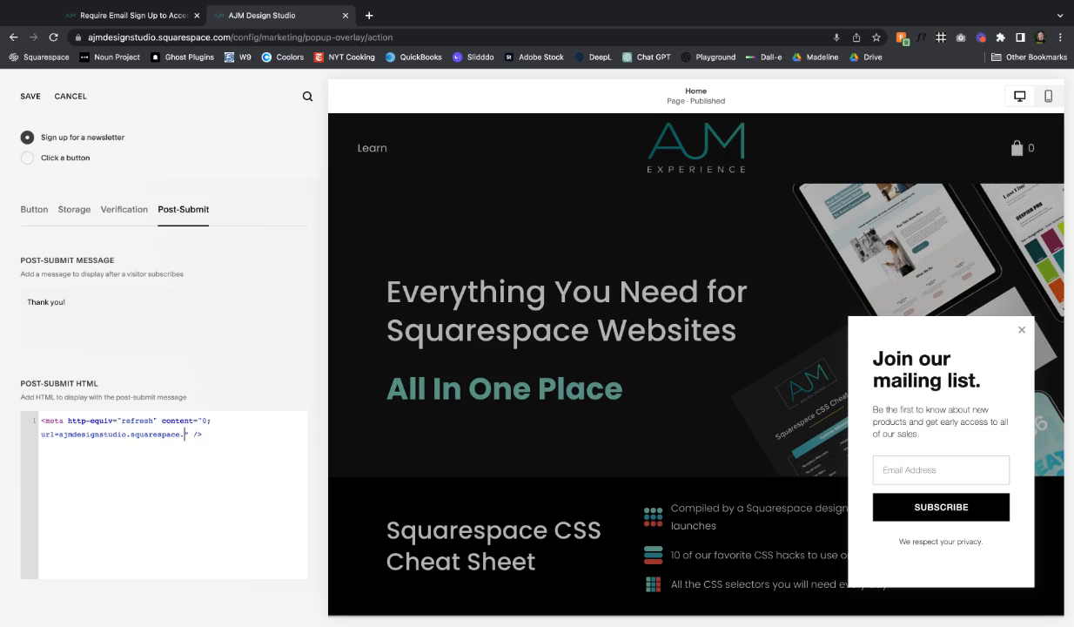
pyautogui.write('com')
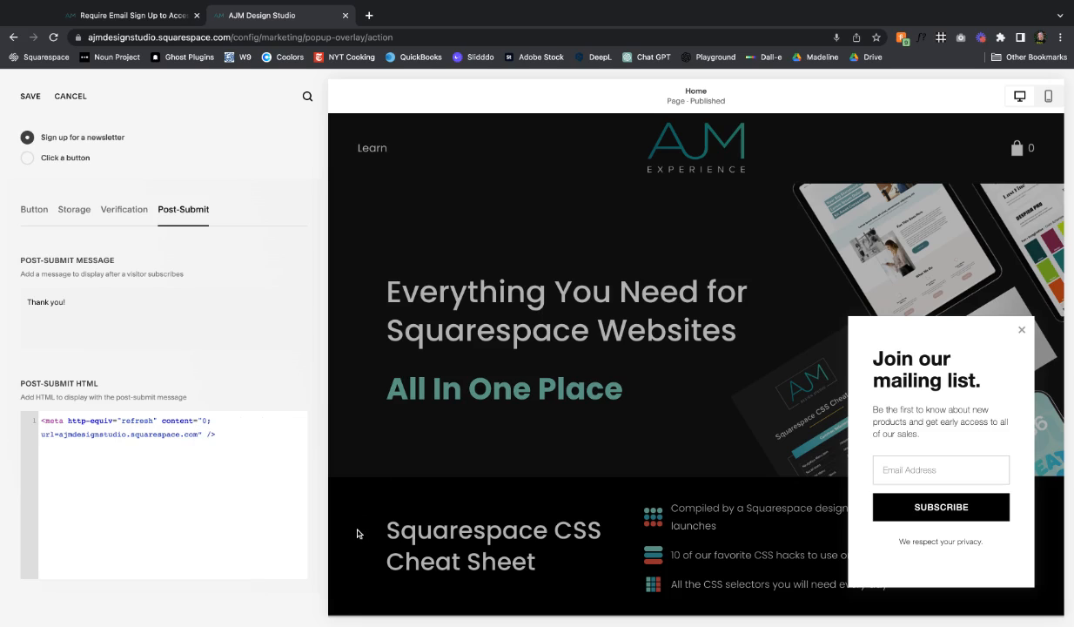
pyautogui.moveTo(30, 98)
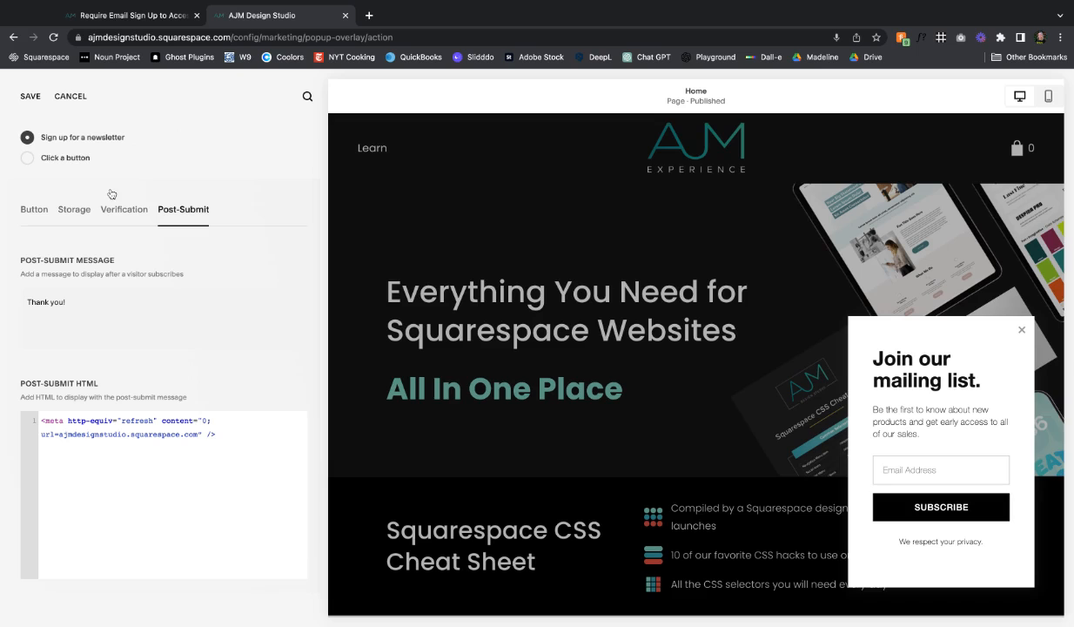
# - Connect Squarespace Email Campaigns Default list as pop-up storage and save the action settings
pyautogui.click(30, 96)
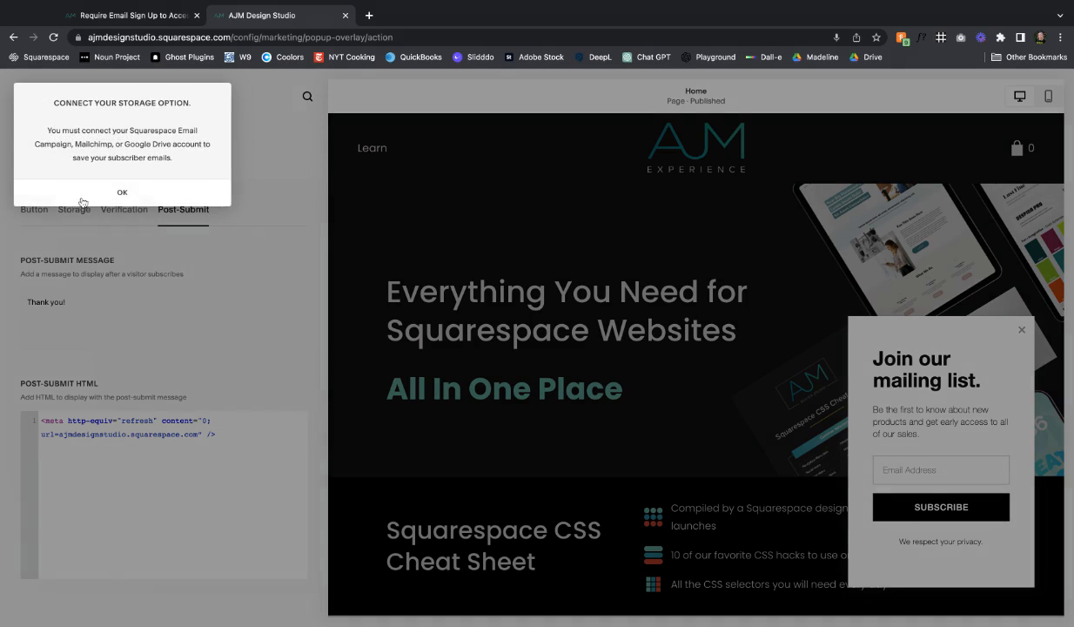
pyautogui.click(122, 191)
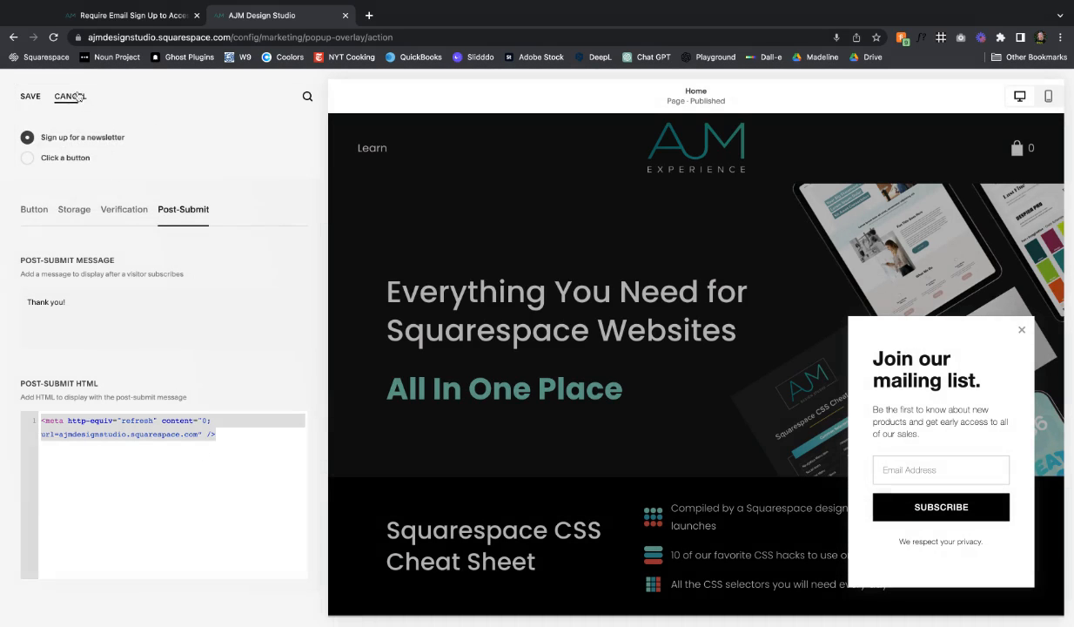
pyautogui.click(70, 96)
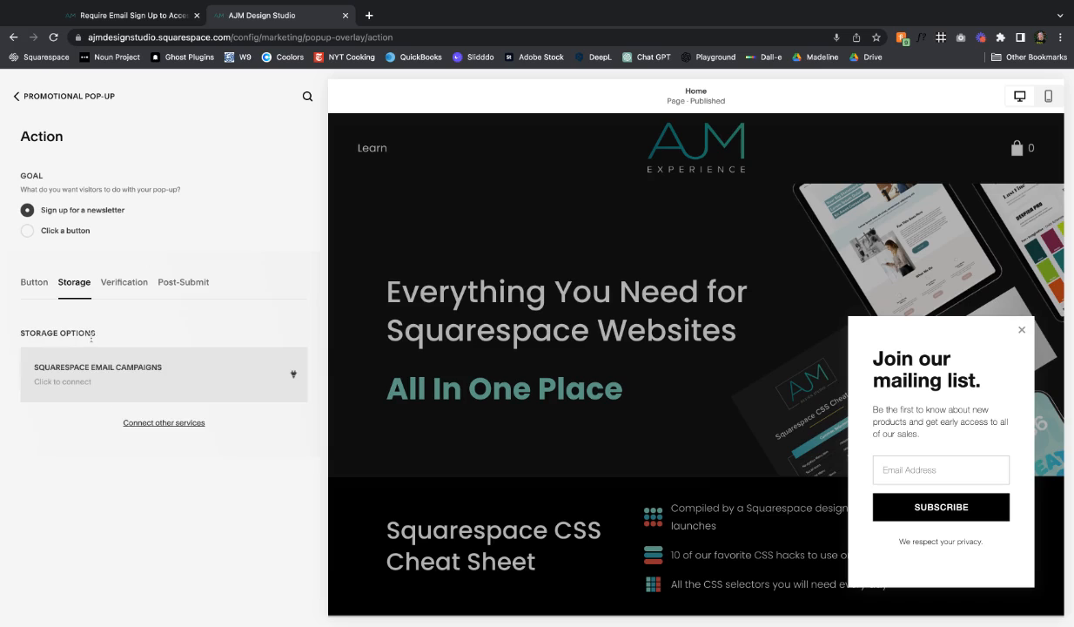
pyautogui.click(164, 375)
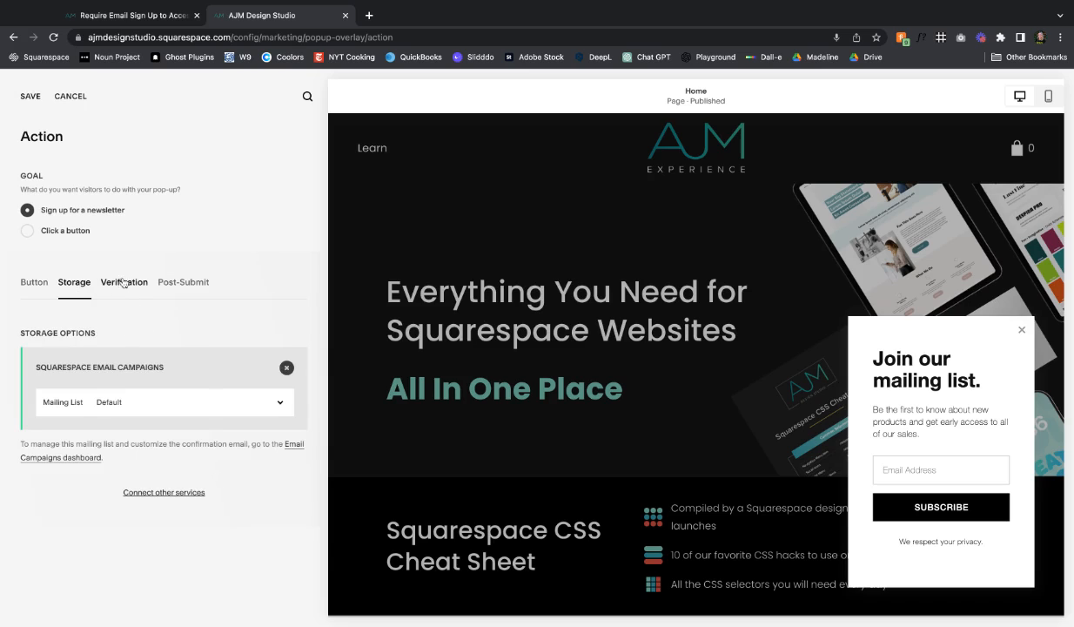
pyautogui.click(182, 281)
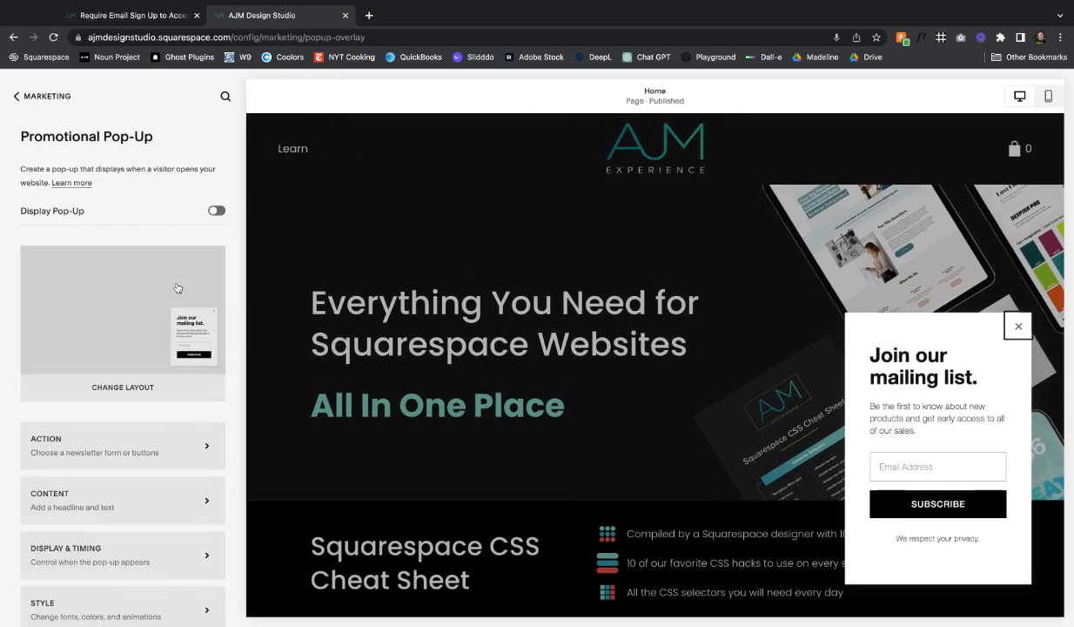
# - Peek at the pop-up Content headline and body, then return to the main settings
pyautogui.click(122, 500)
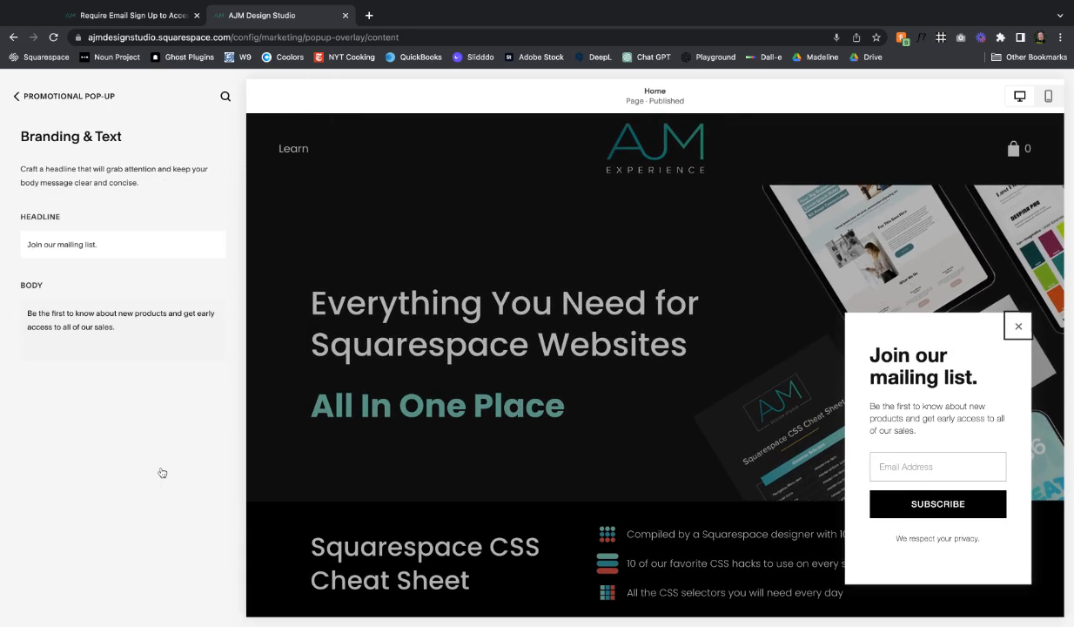
pyautogui.moveTo(917, 430)
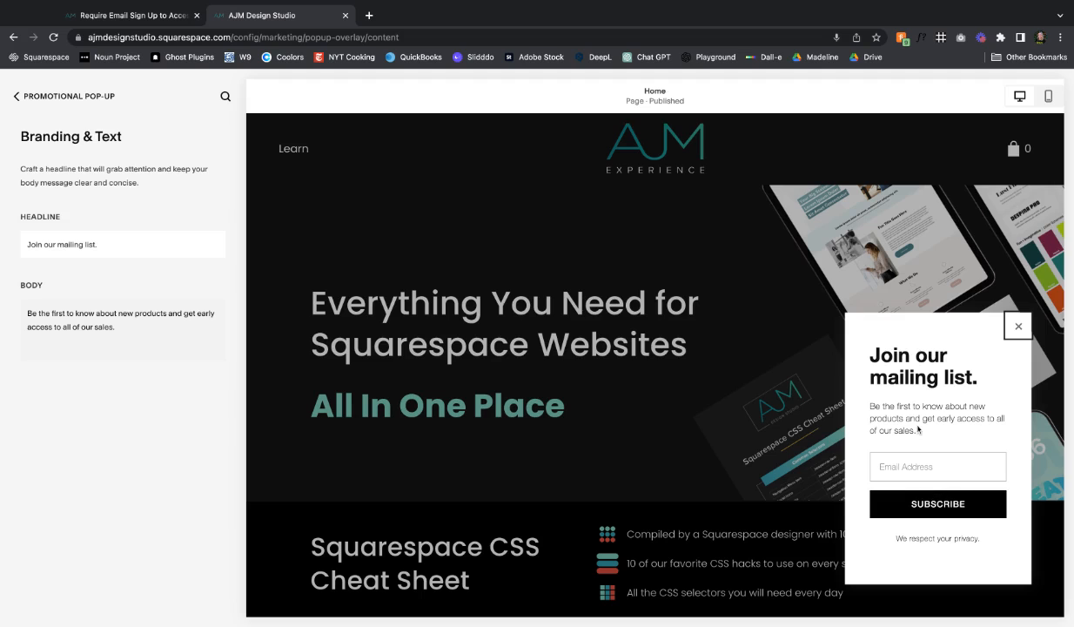
pyautogui.click(16, 95)
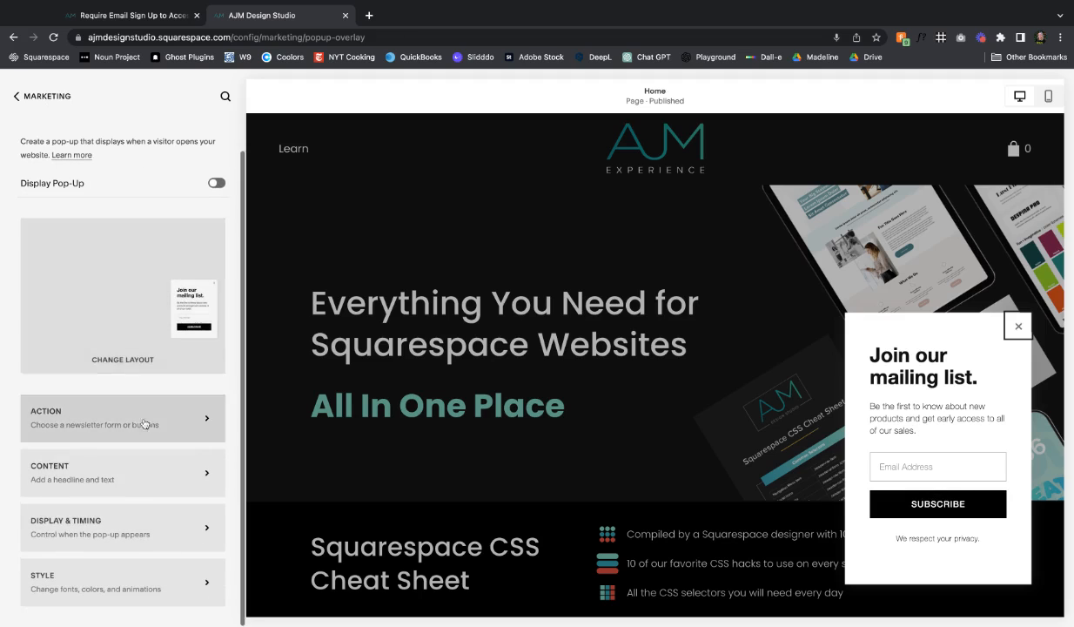
# - In Display & Timing, set the pop-up to show on a 30-second timer
pyautogui.click(123, 526)
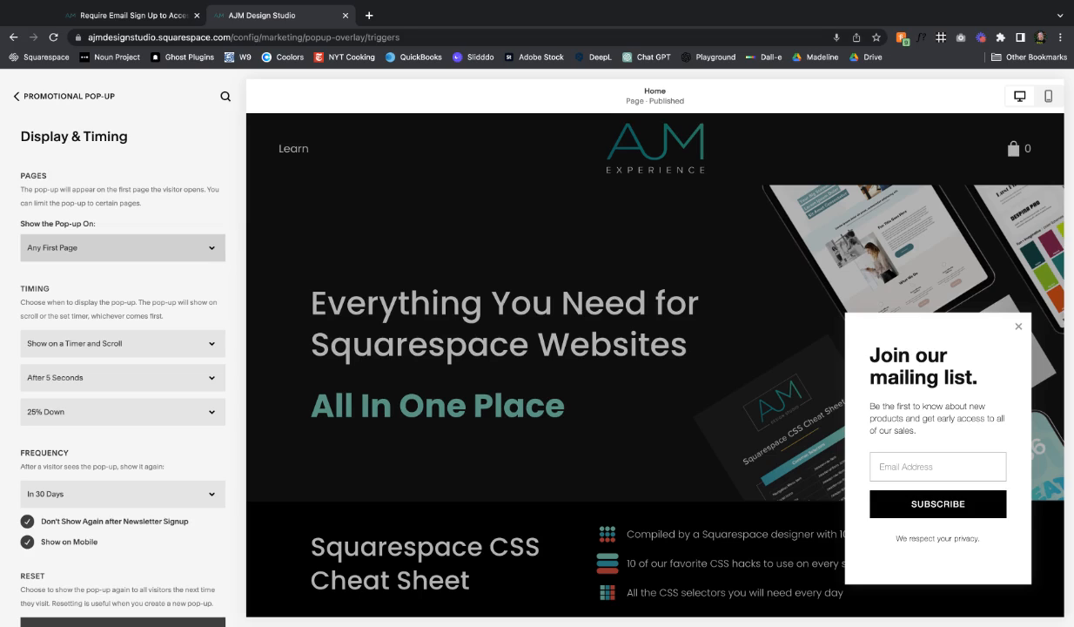
pyautogui.scroll(-3)
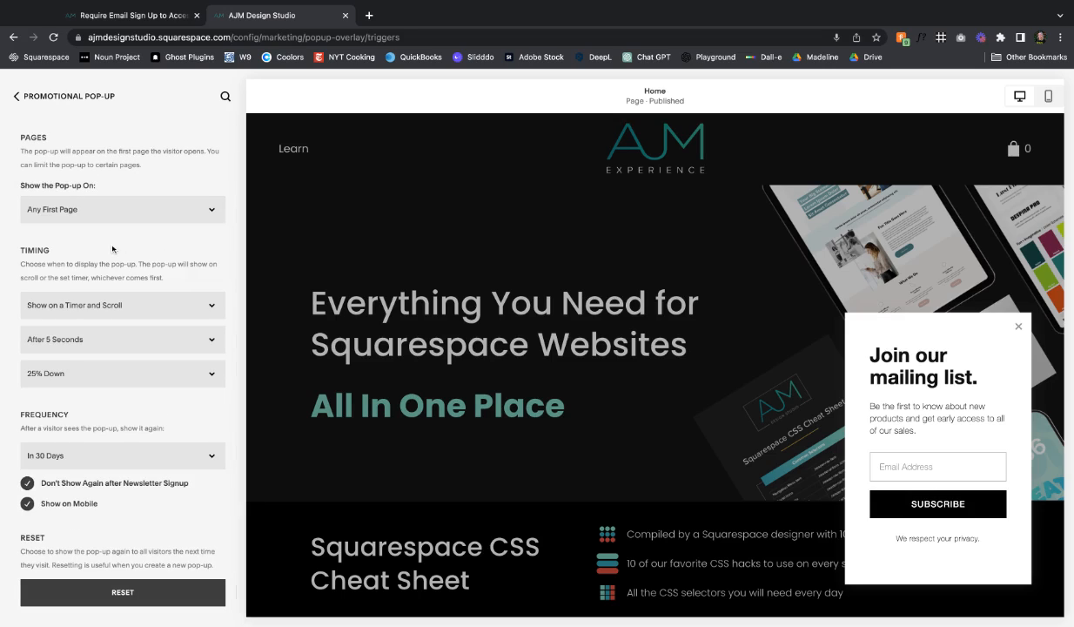
pyautogui.moveTo(121, 305)
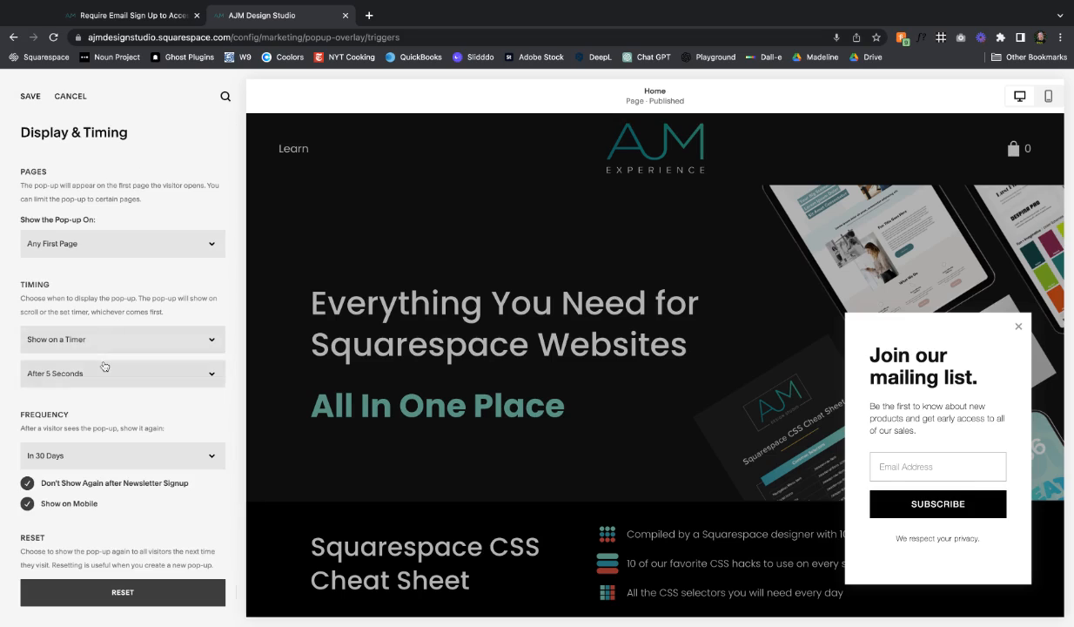
pyautogui.click(122, 372)
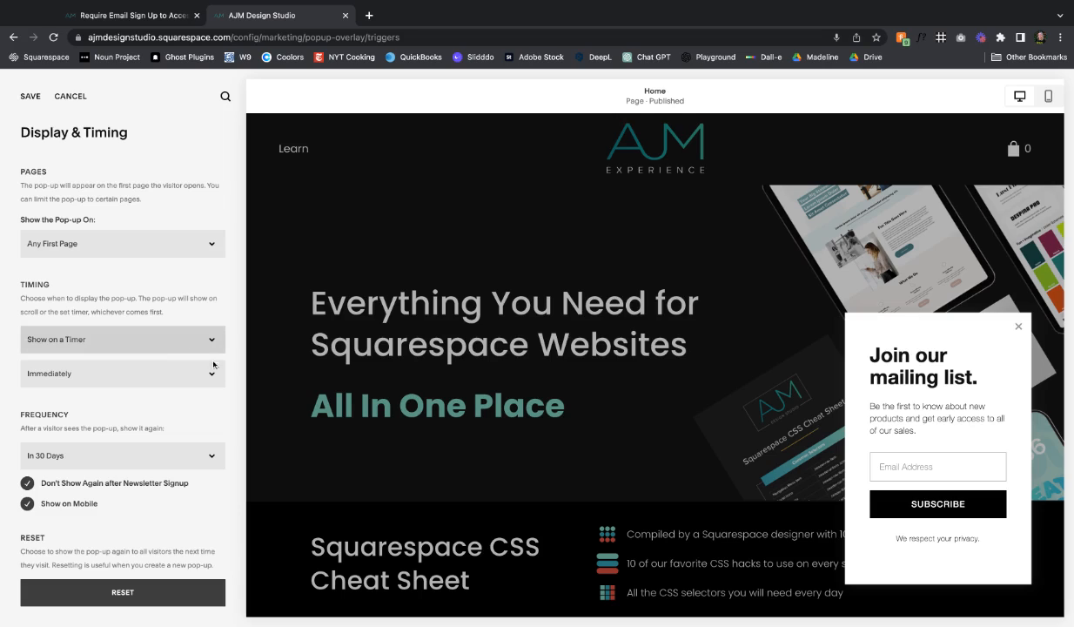
pyautogui.click(122, 372)
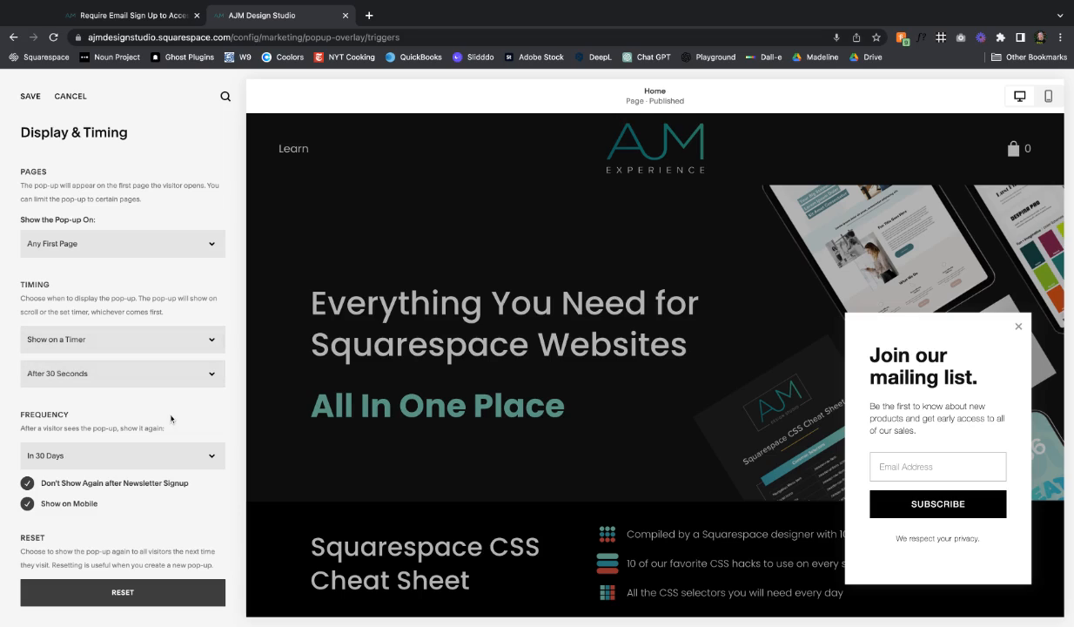
pyautogui.moveTo(229, 384)
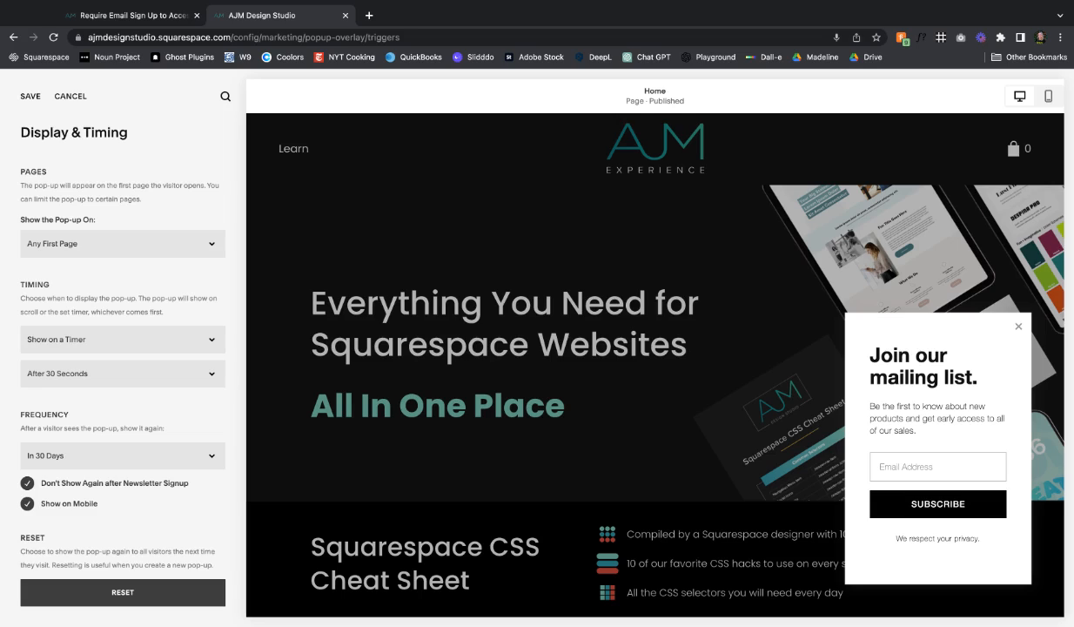
pyautogui.moveTo(233, 425)
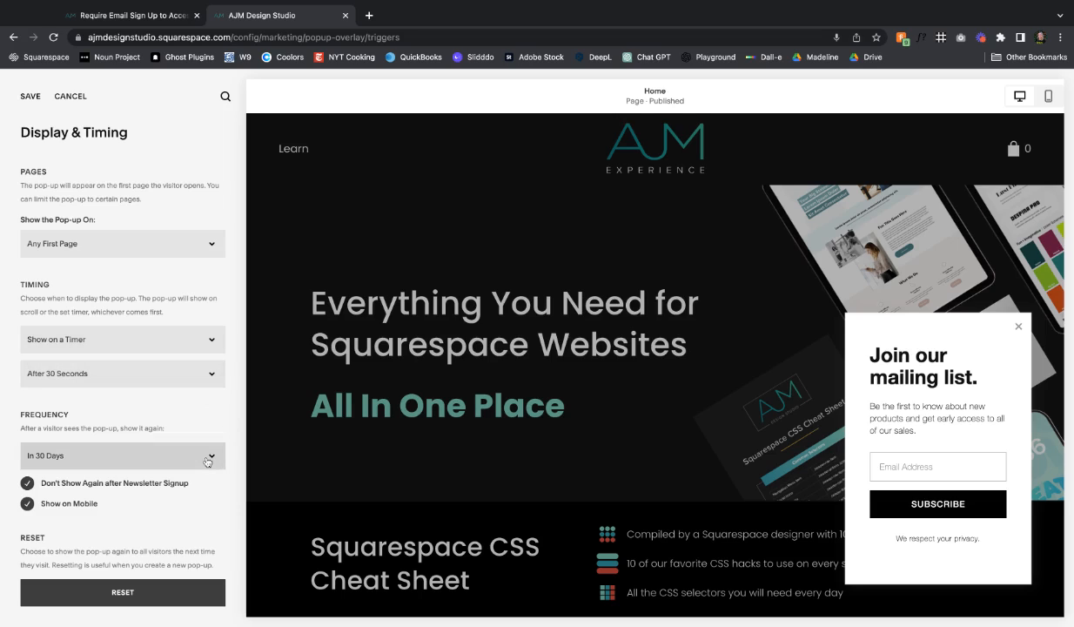
# - Set the pop-up's re-show frequency to Never and save the timing settings
pyautogui.click(122, 455)
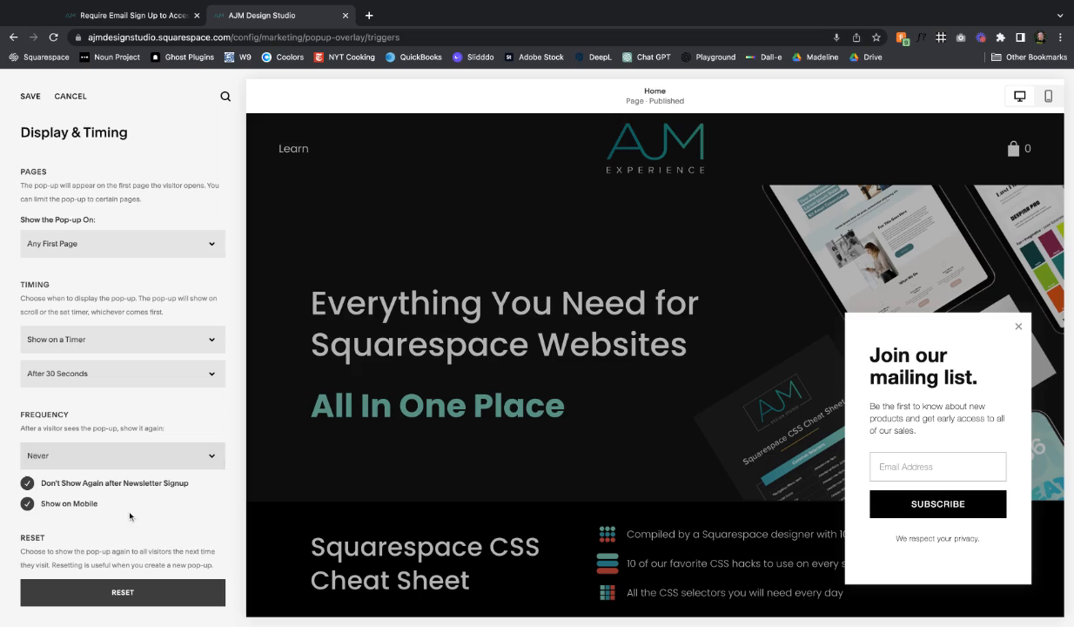
pyautogui.moveTo(72, 461)
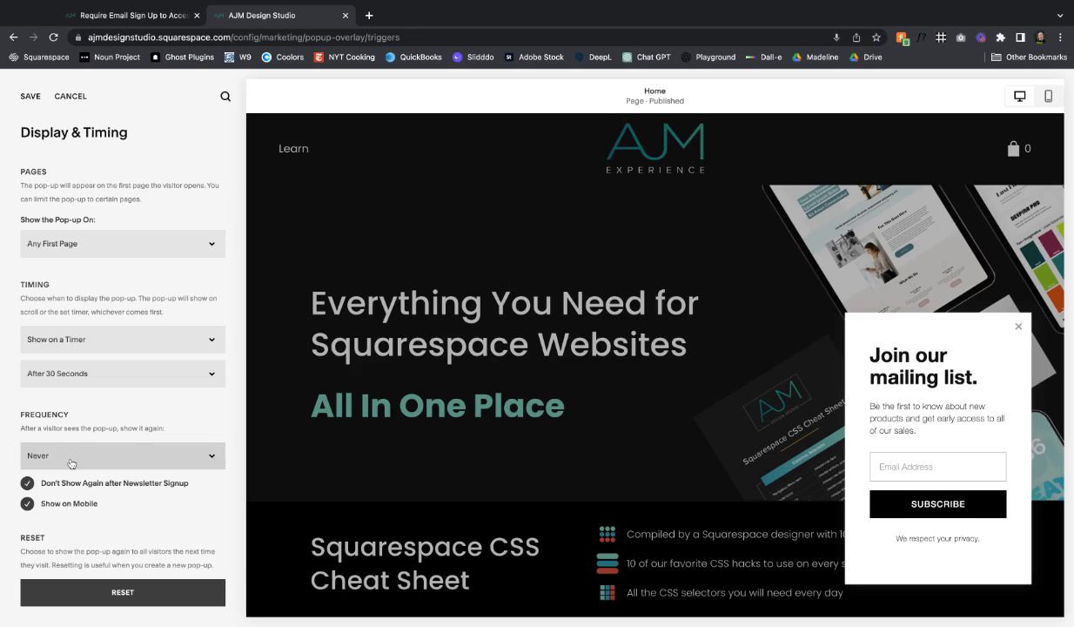
pyautogui.click(26, 503)
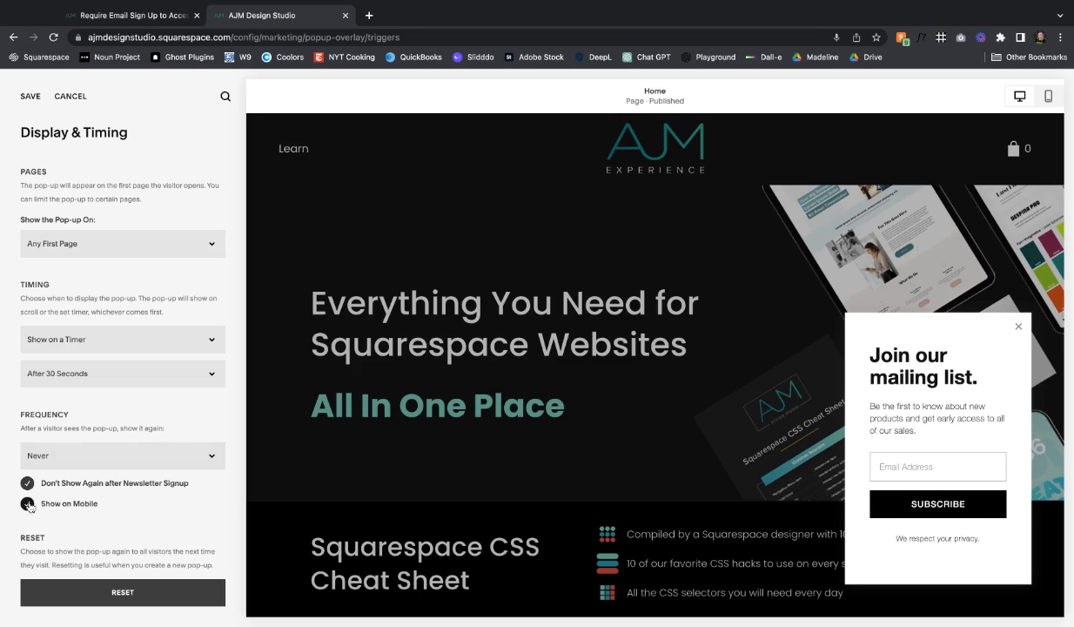
pyautogui.click(27, 503)
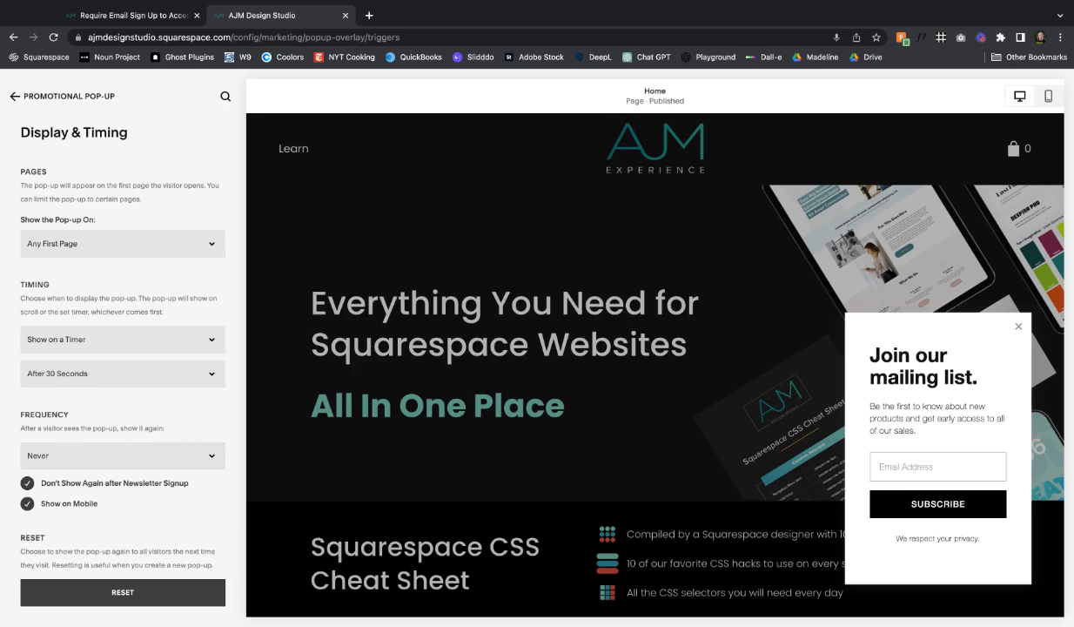
pyautogui.click(15, 96)
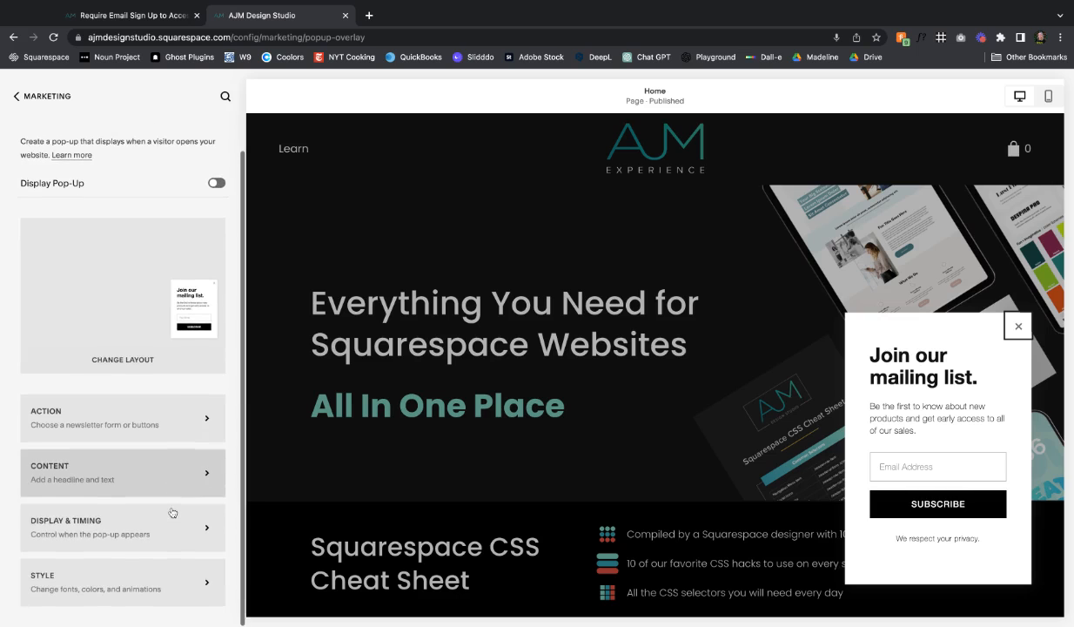
# - Review the pop-up Style fonts and colours, then back out to the main dashboard
pyautogui.click(122, 581)
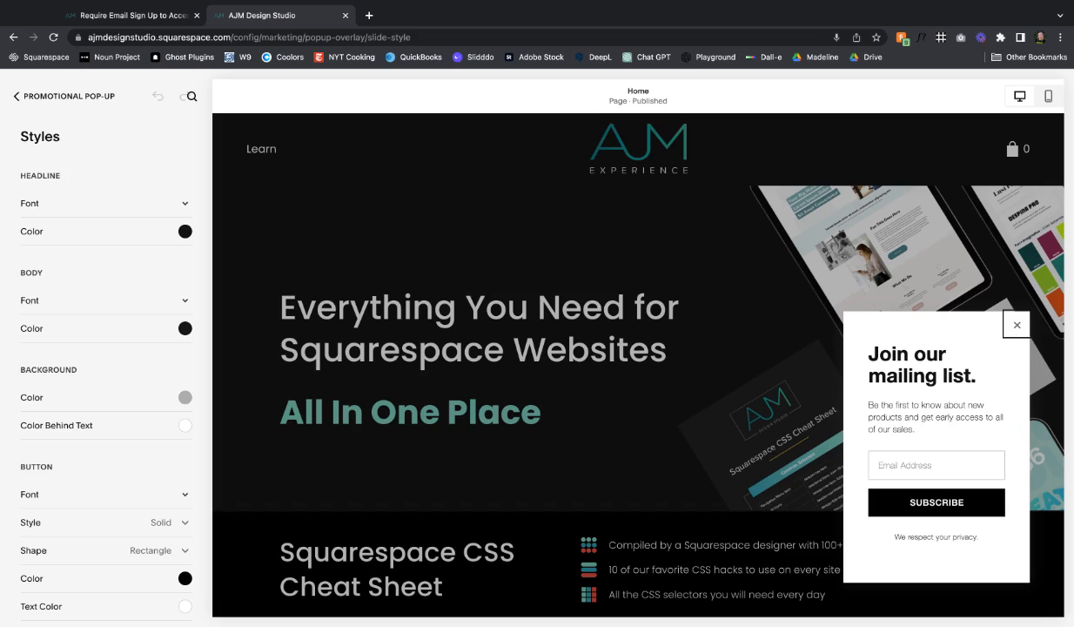
pyautogui.moveTo(183, 284)
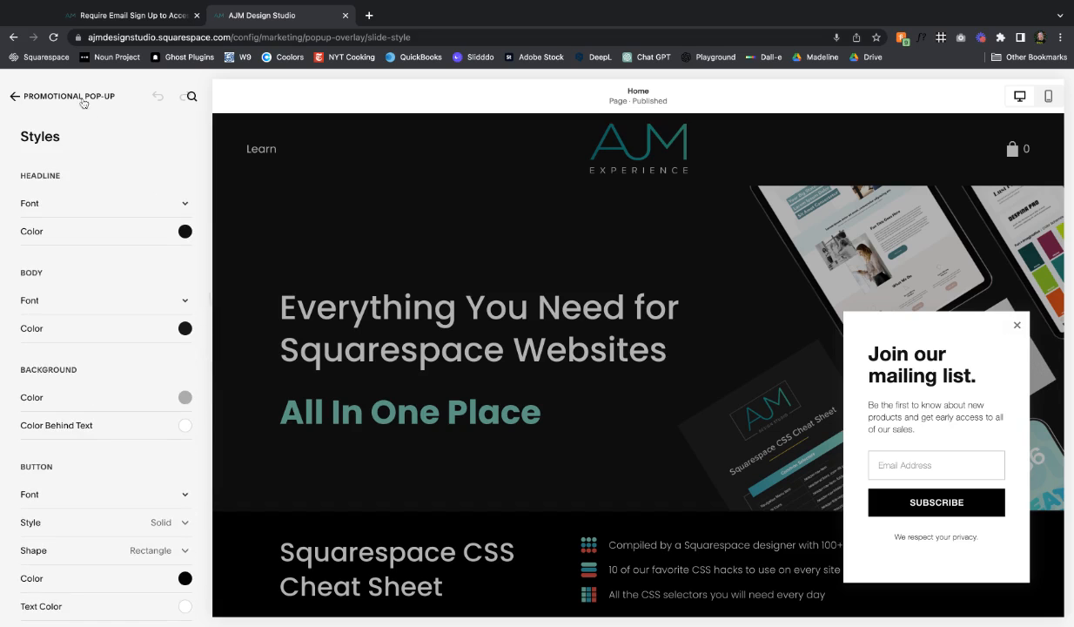
pyautogui.click(14, 96)
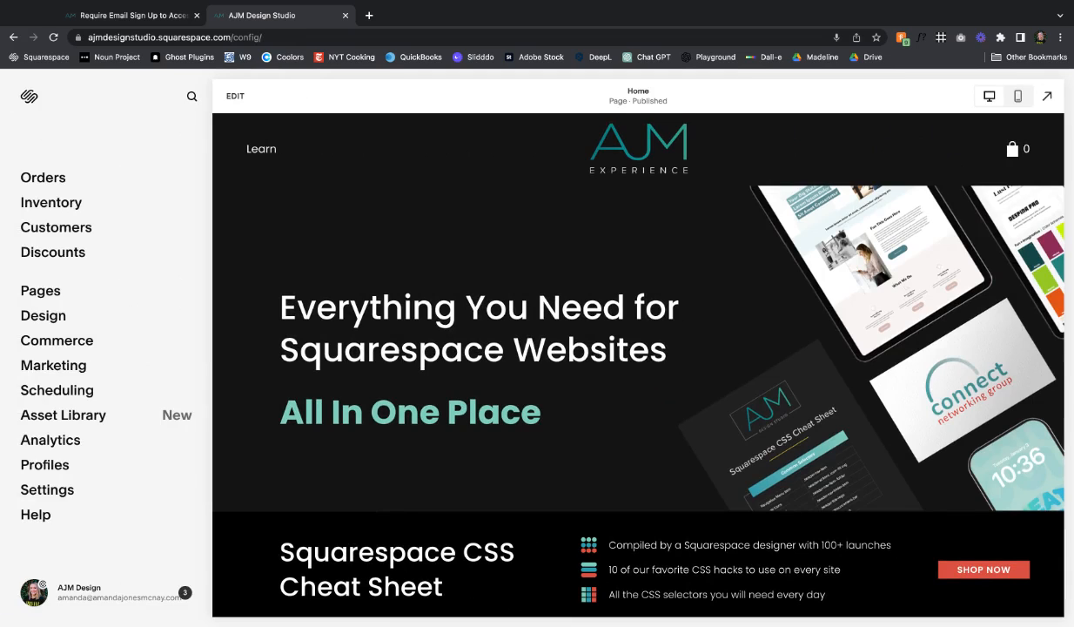
# - Copy the tutorial's Step 2 CSS snippets and return to the Squarespace editor
pyautogui.click(131, 15)
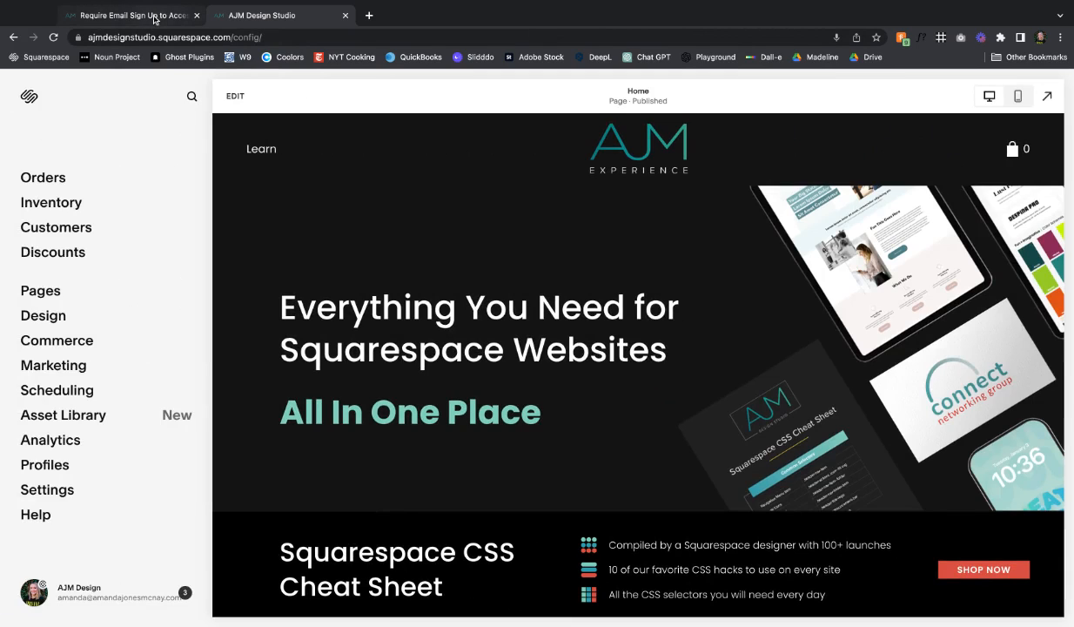
pyautogui.click(130, 15)
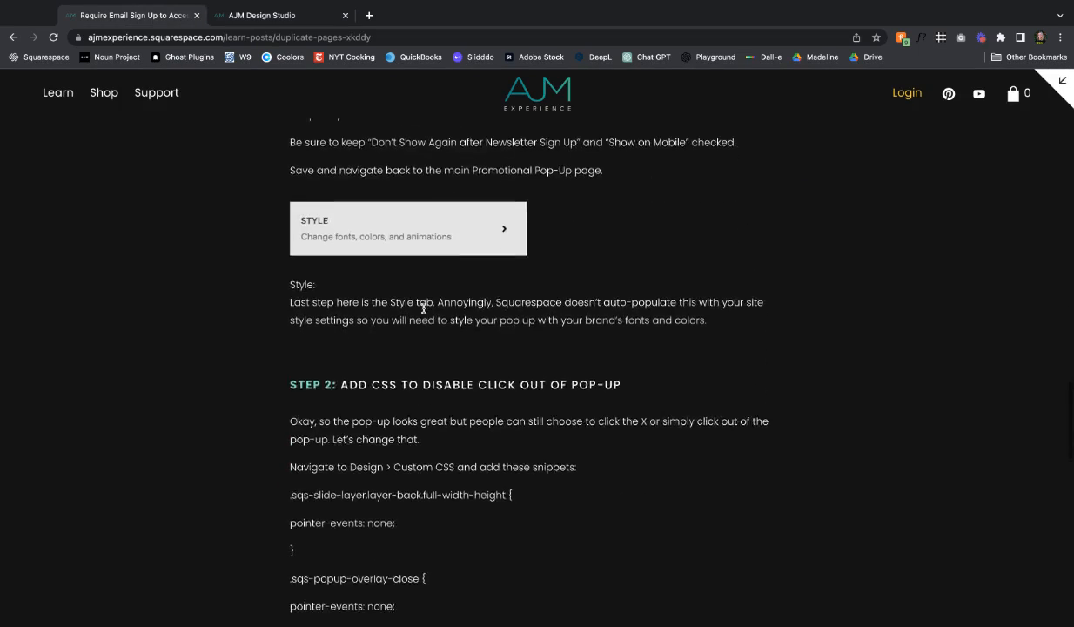
pyautogui.scroll(-3)
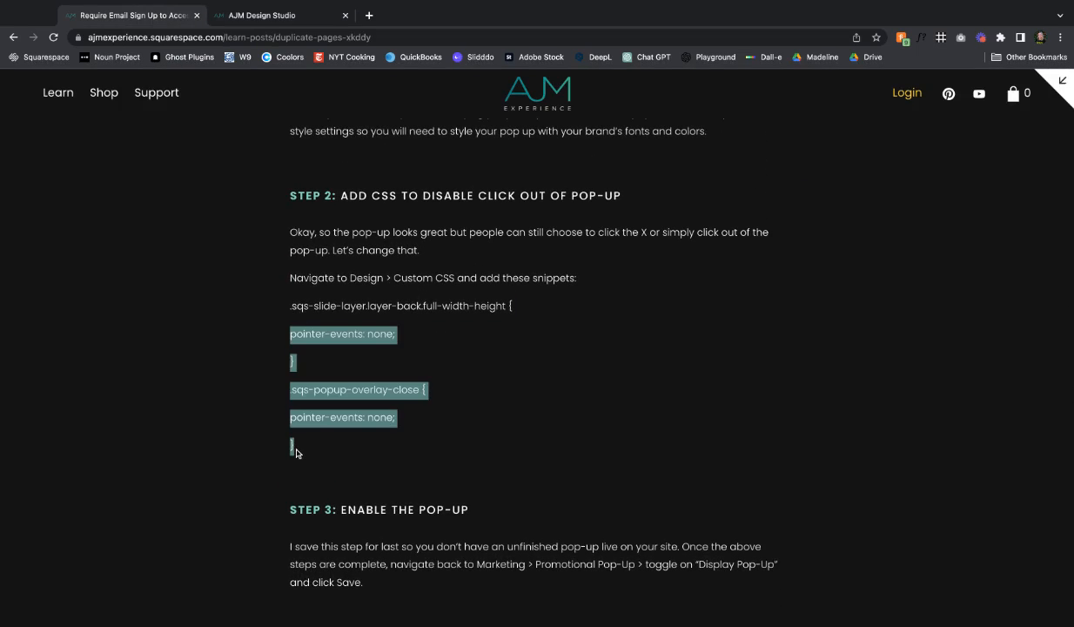
pyautogui.click(278, 15)
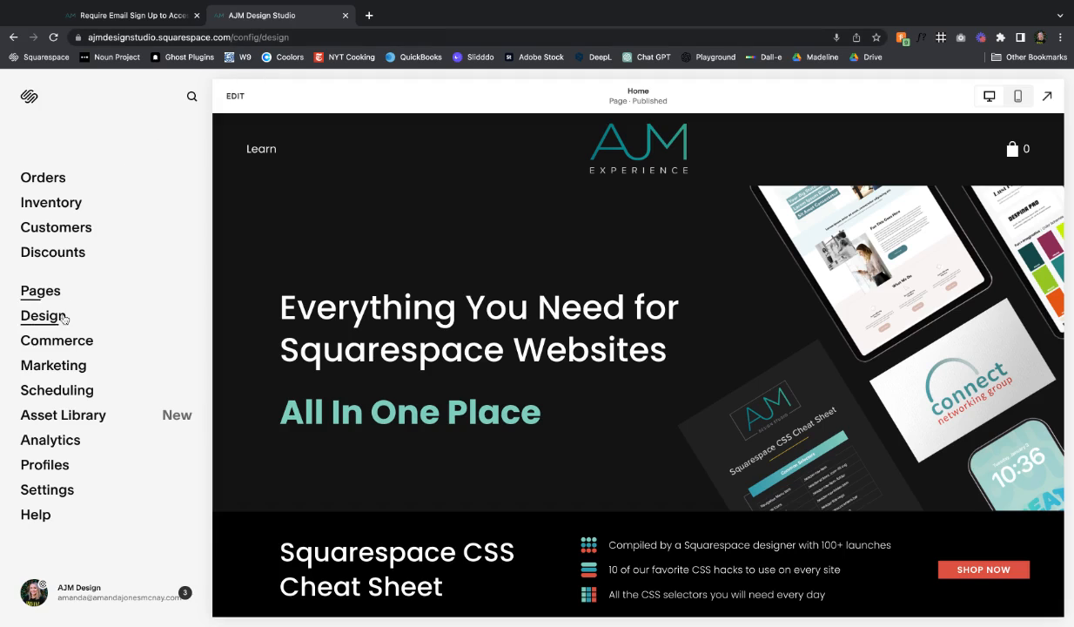
# - Save the click-out-disabling snippets under Design > Custom CSS
pyautogui.click(43, 315)
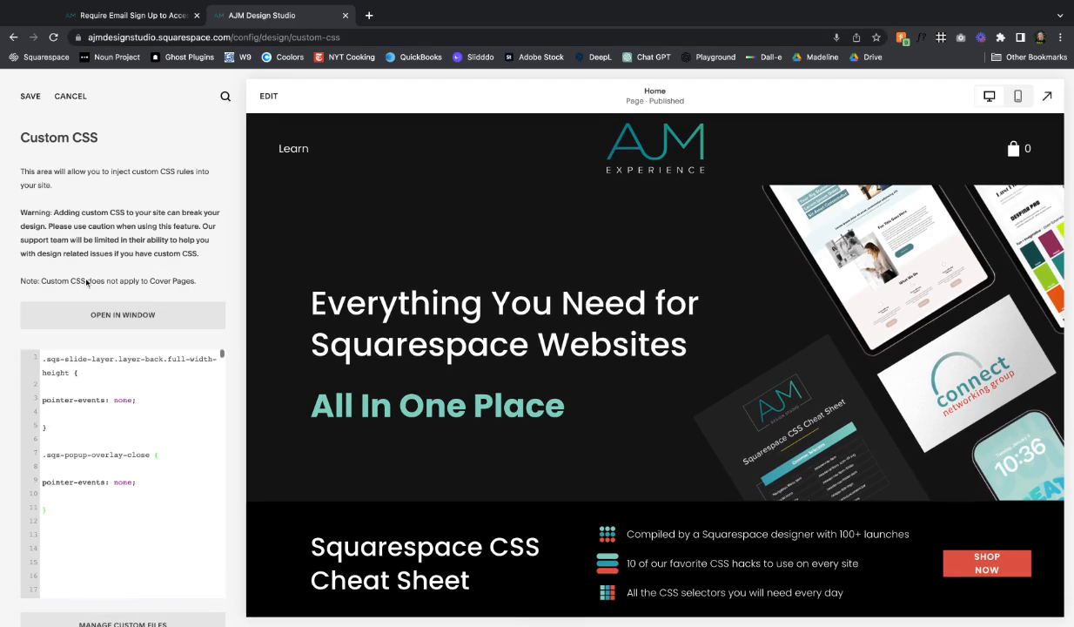
pyautogui.click(31, 96)
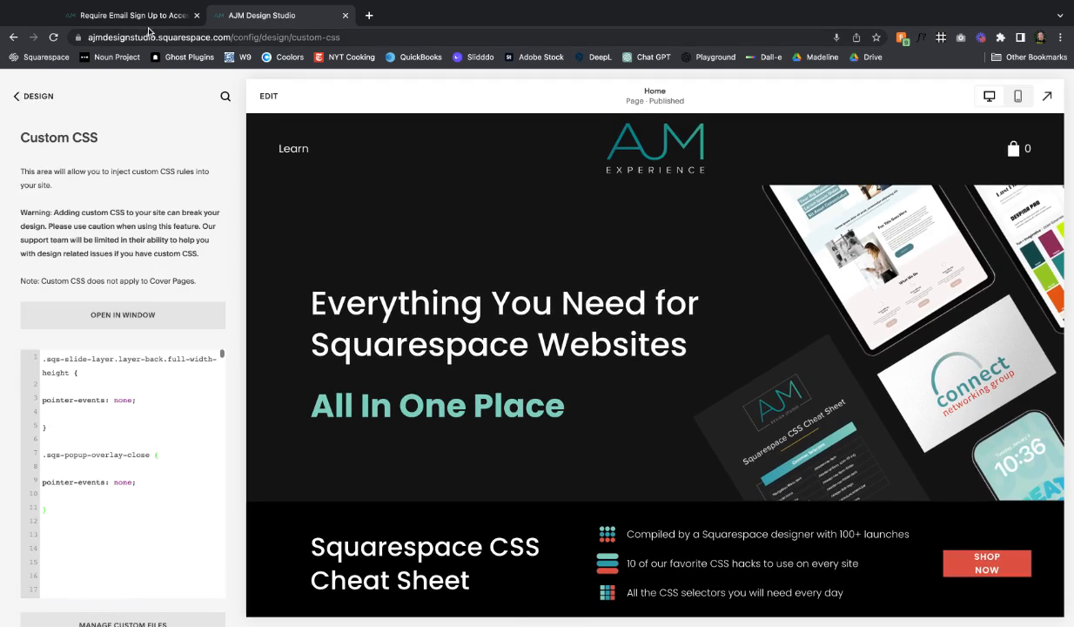
pyautogui.click(15, 96)
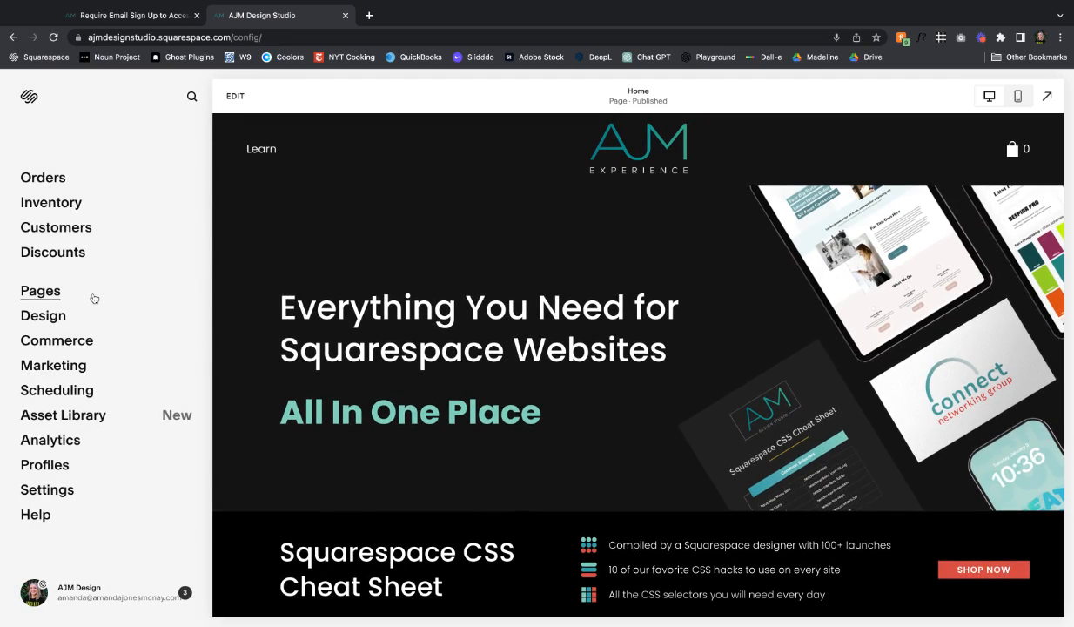
pyautogui.moveTo(57, 364)
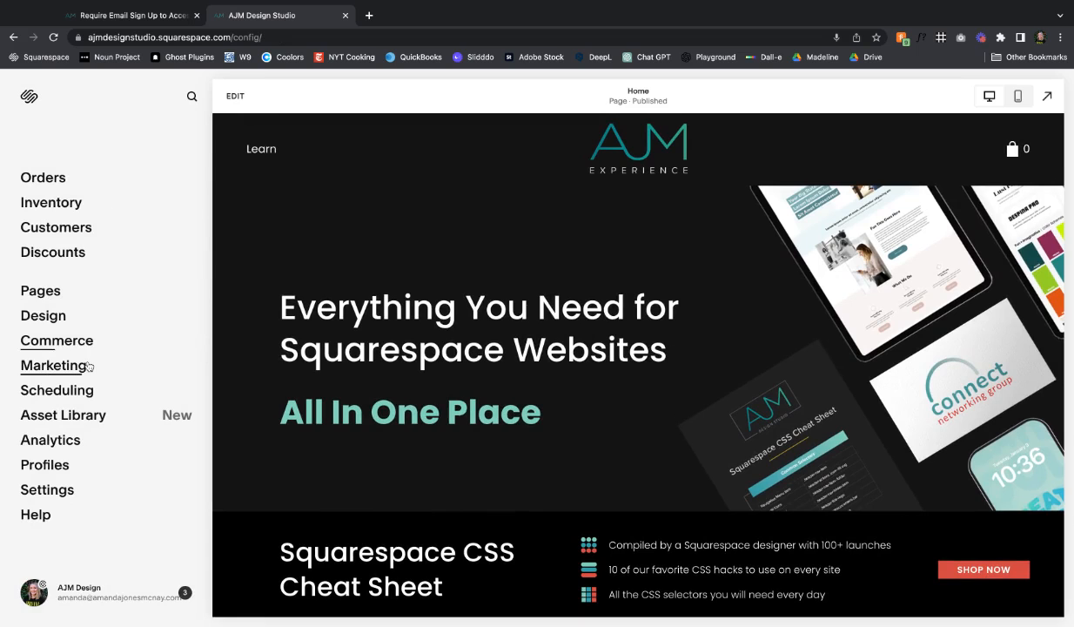
# - Switch Display Pop-Up on in Marketing and save, then start a new browser tab
pyautogui.click(53, 364)
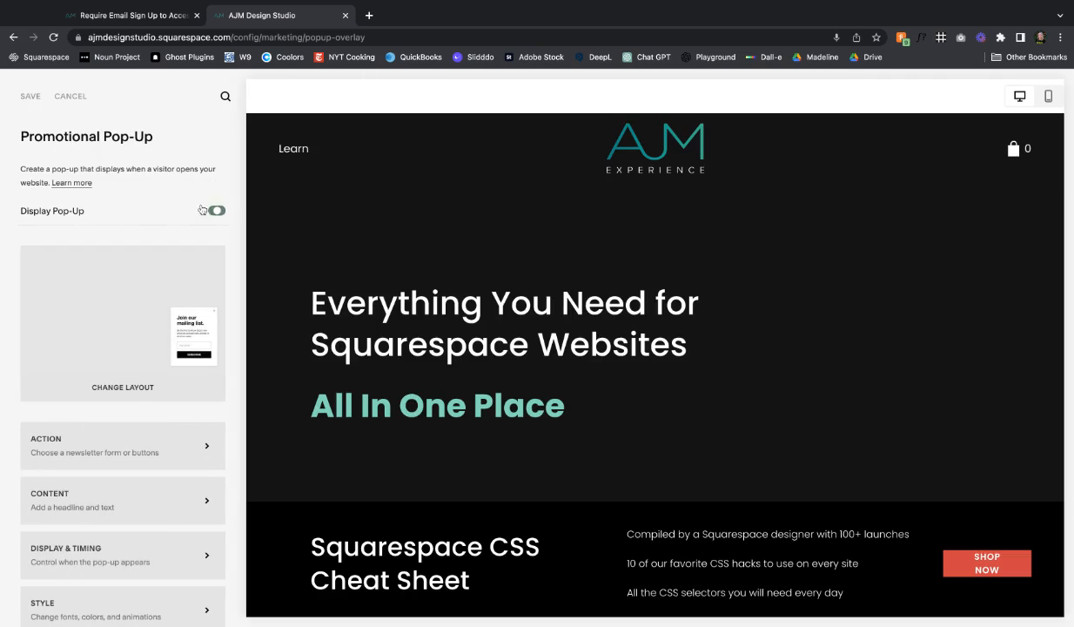
pyautogui.click(216, 211)
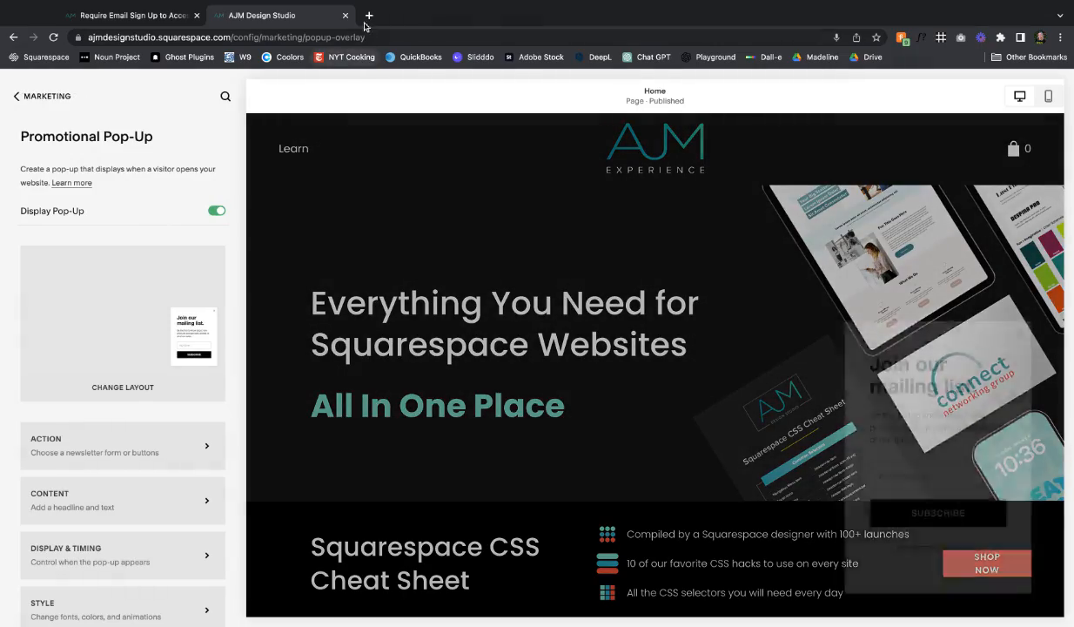
pyautogui.click(369, 15)
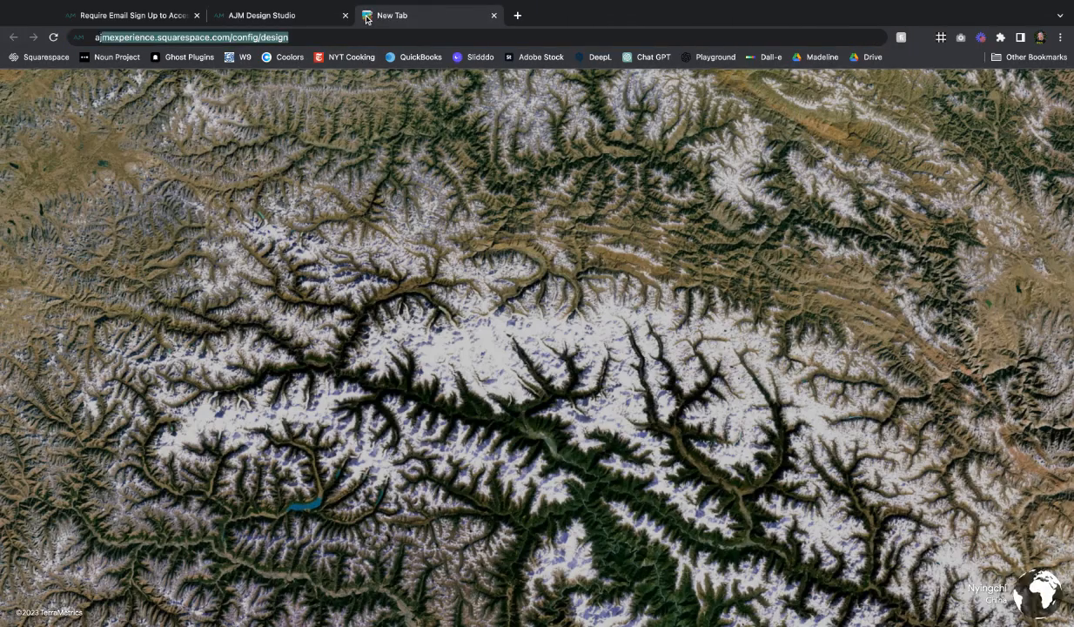
# - Load ajmdesignstudio.com in the new tab, which shows as password protected
pyautogui.write('ajmdesignstudio.com')
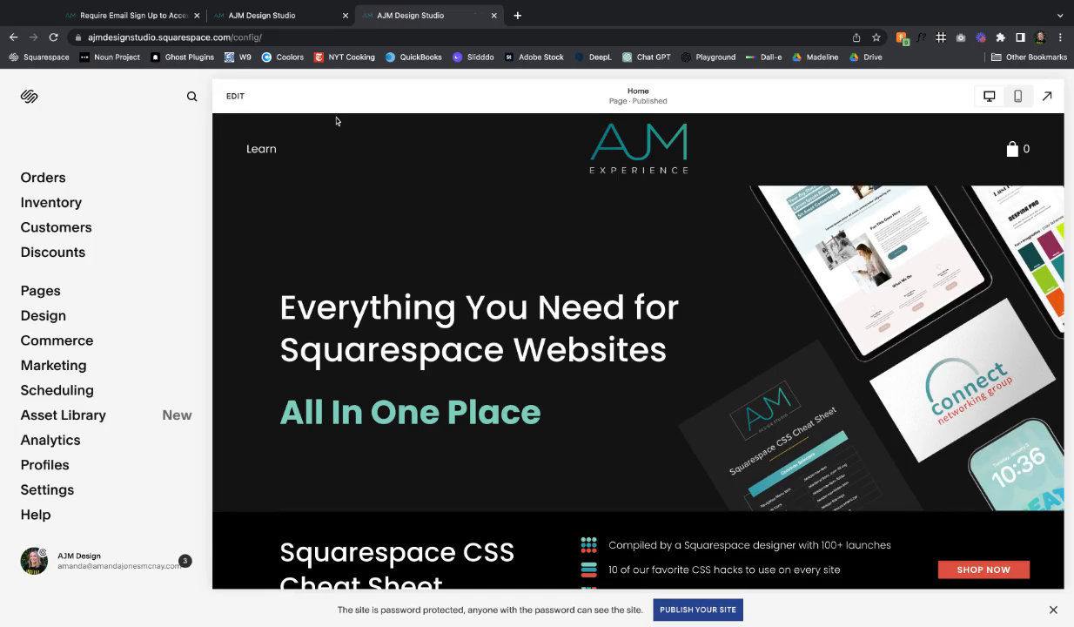
pyautogui.moveTo(602, 360)
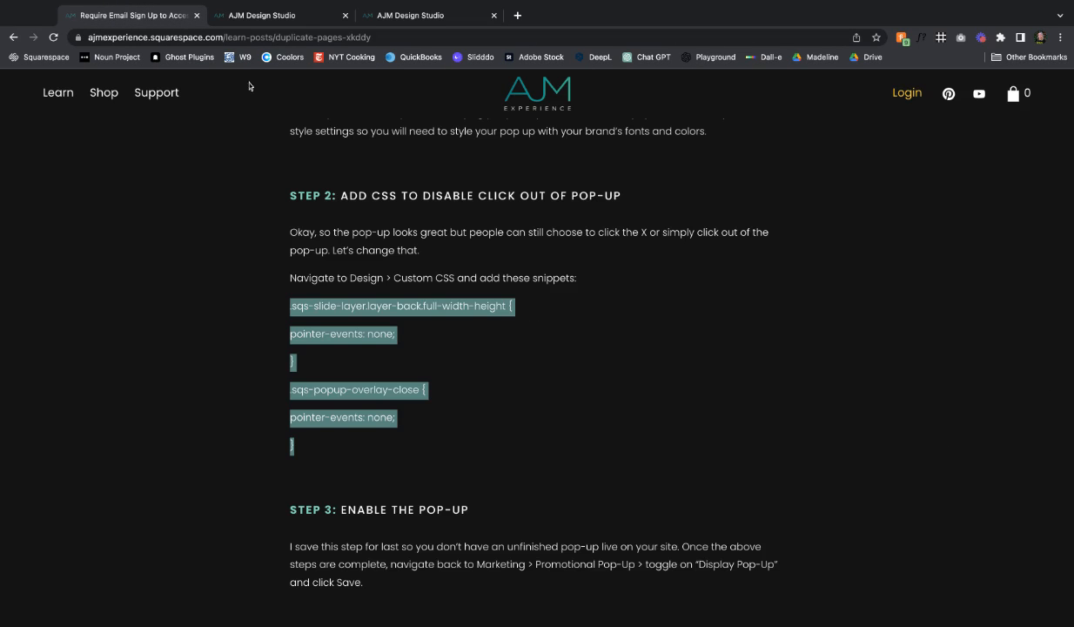
pyautogui.scroll(-3)
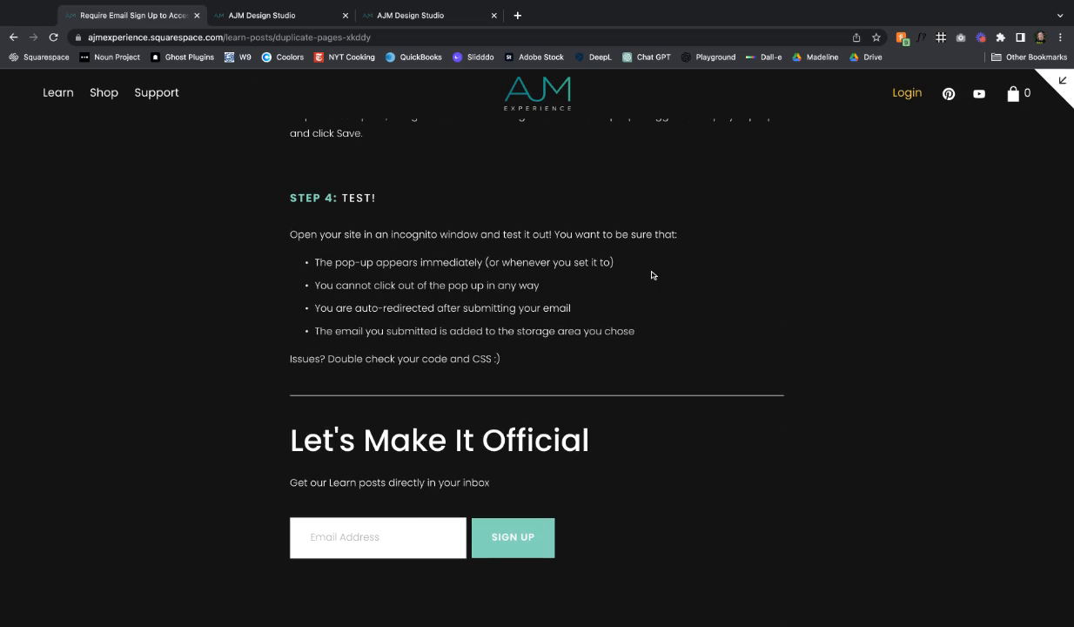
pyautogui.moveTo(554, 302)
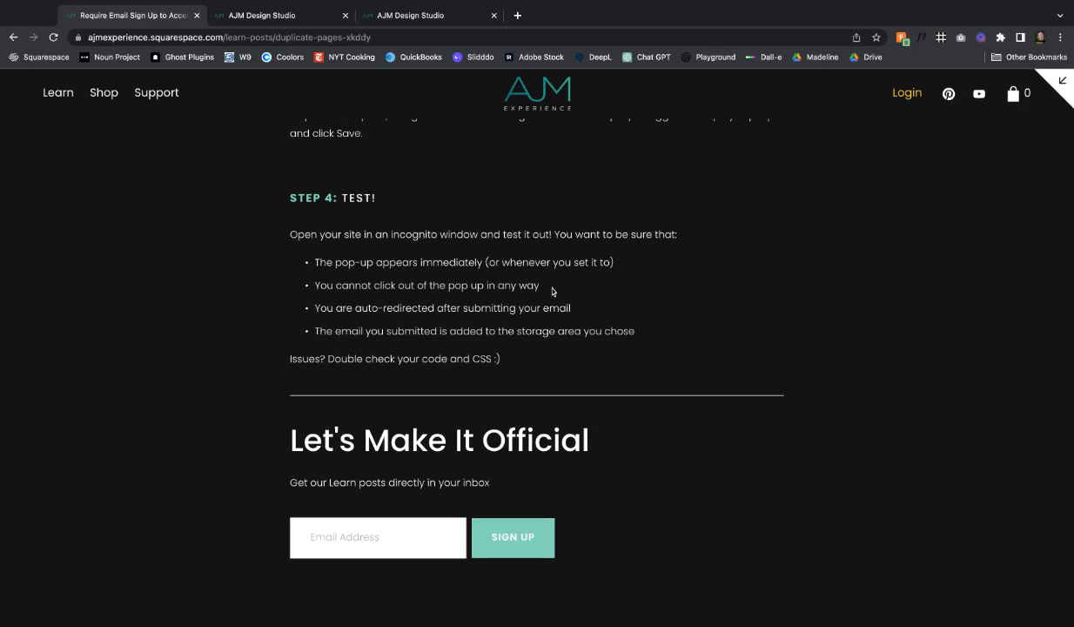
pyautogui.moveTo(333, 2)
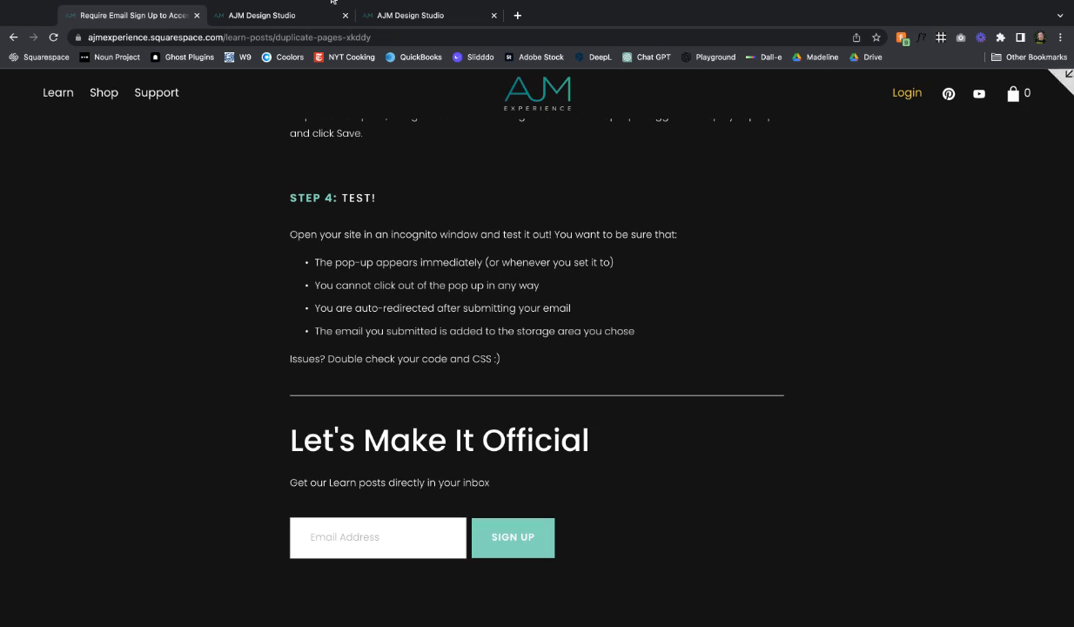
pyautogui.click(279, 15)
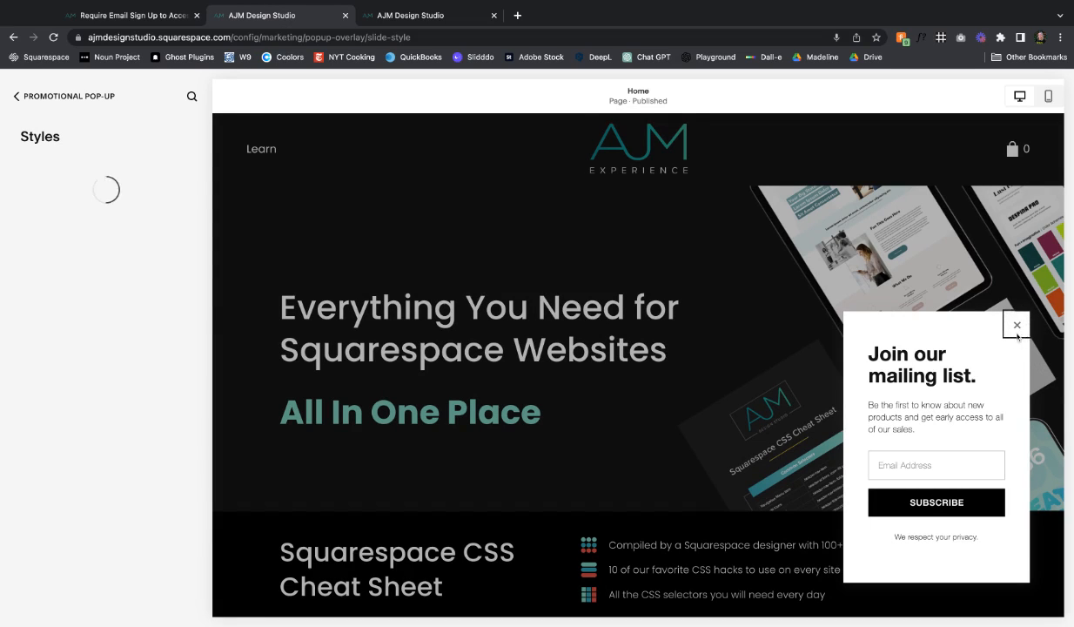
pyautogui.moveTo(453, 167)
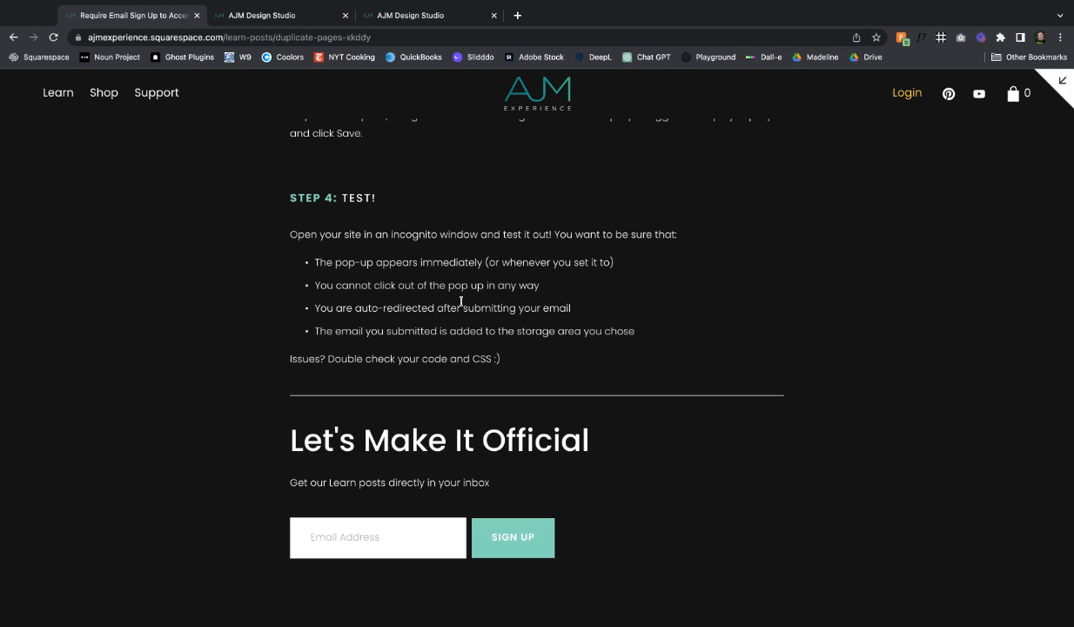
pyautogui.moveTo(578, 280)
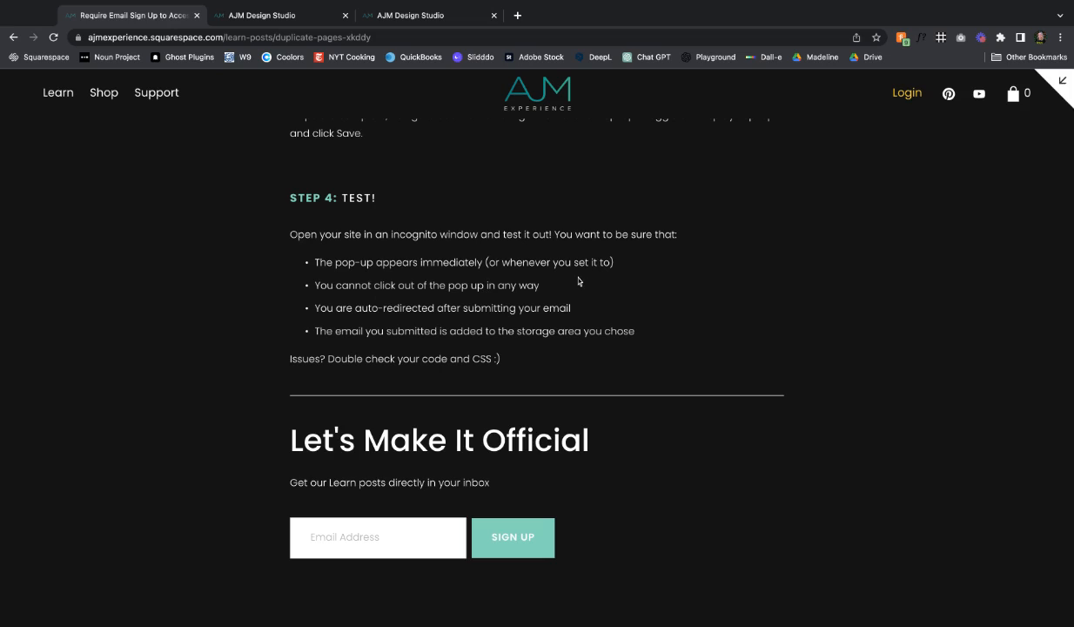
pyautogui.moveTo(582, 315)
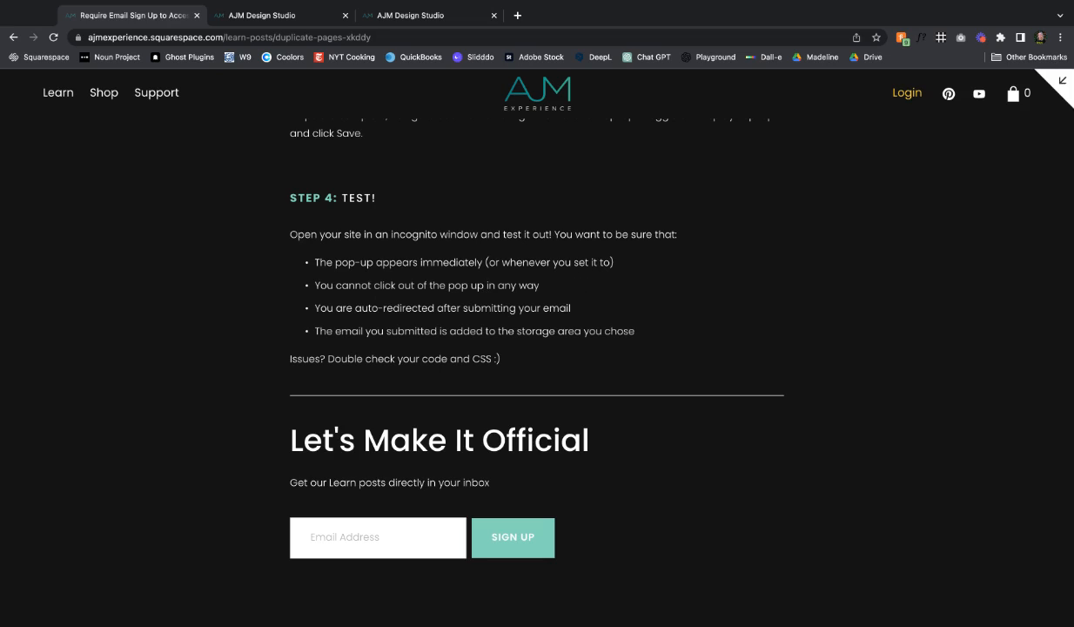
pyautogui.moveTo(370, 333)
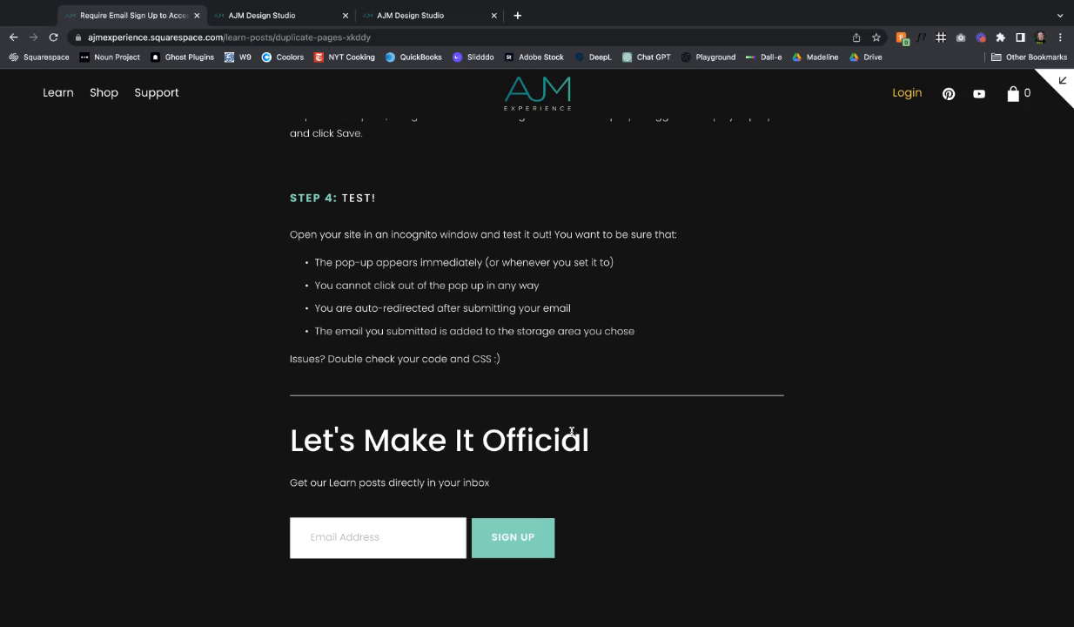
pyautogui.moveTo(597, 485)
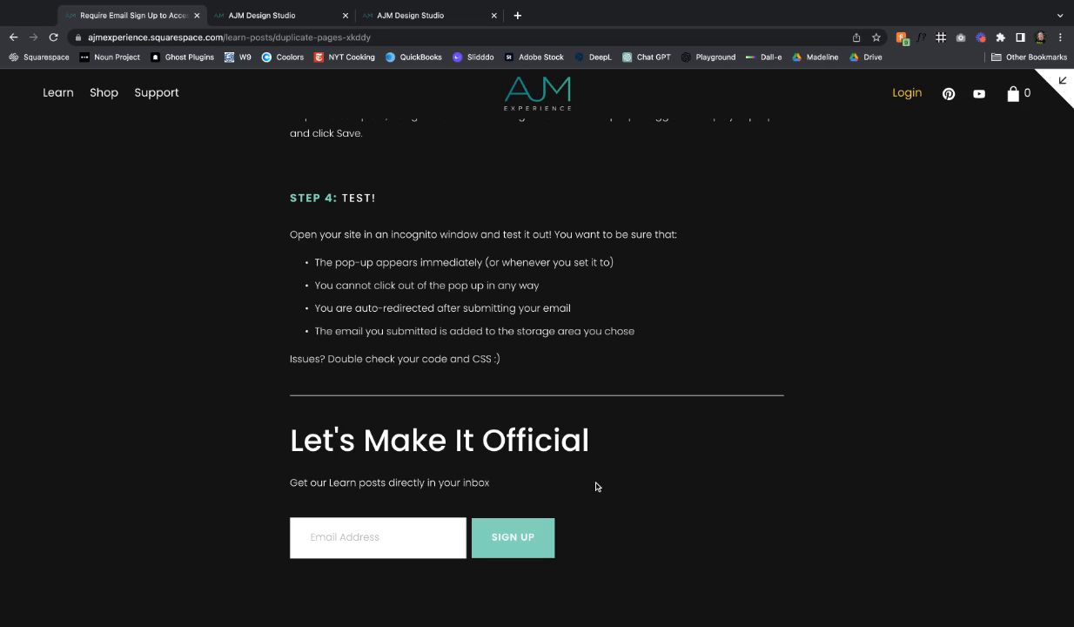